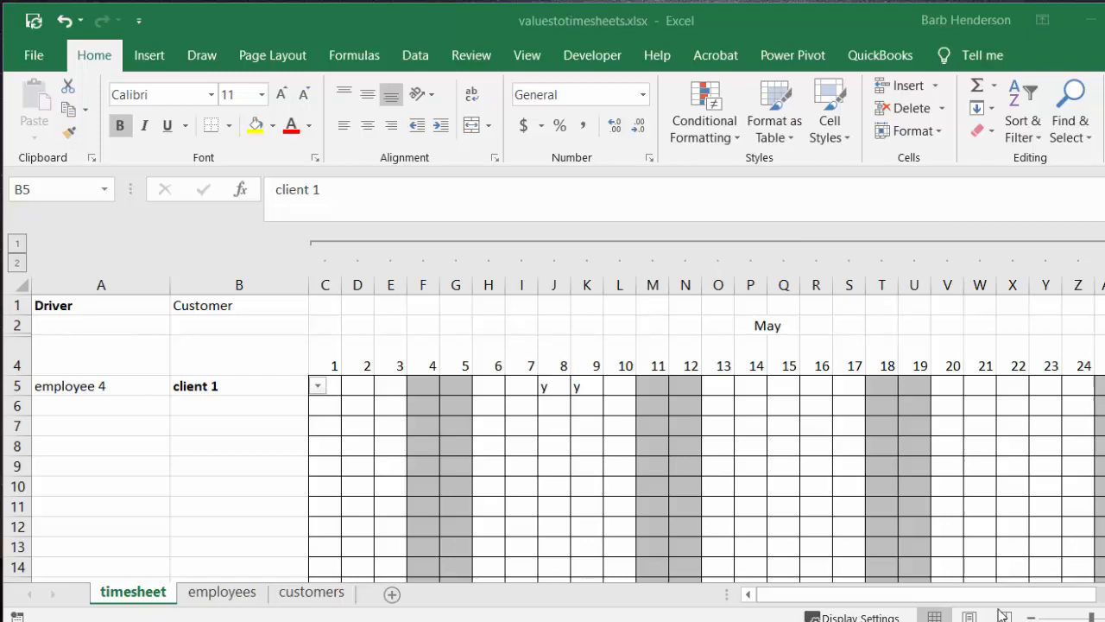
Scroll row 5 between the client cell and the day columns to review the grid.
click(233, 387)
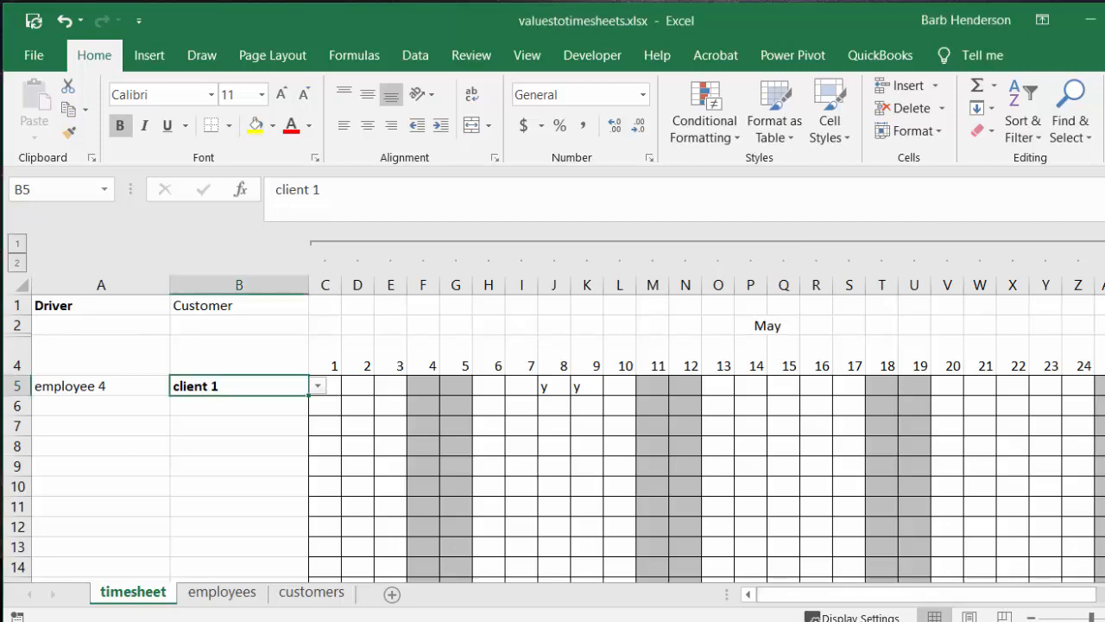
scroll(right, 3)
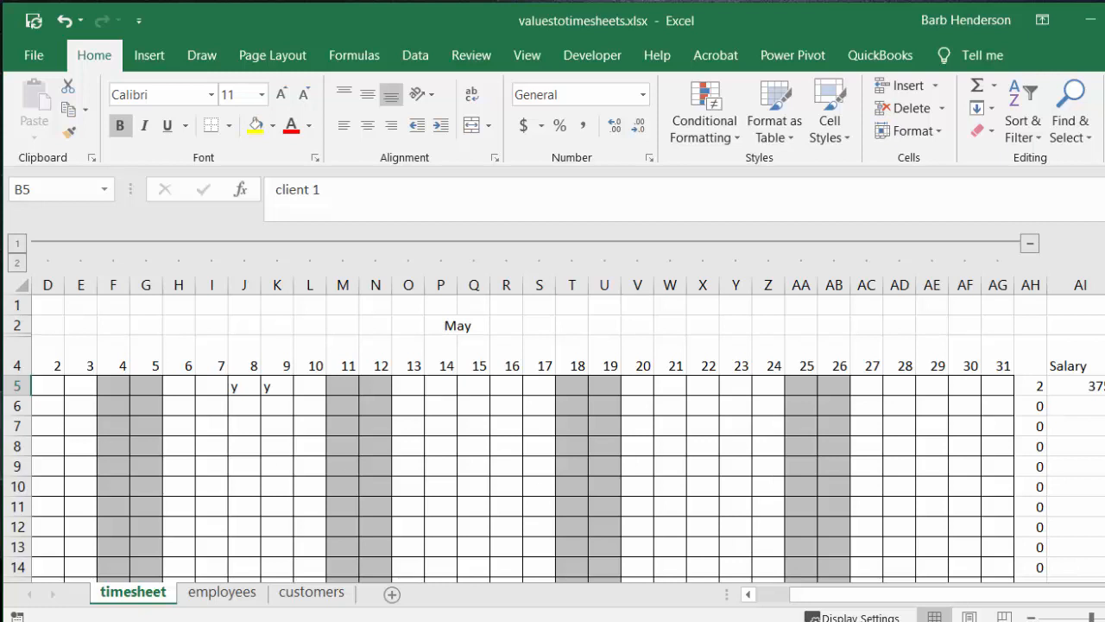
mouse_move(936, 390)
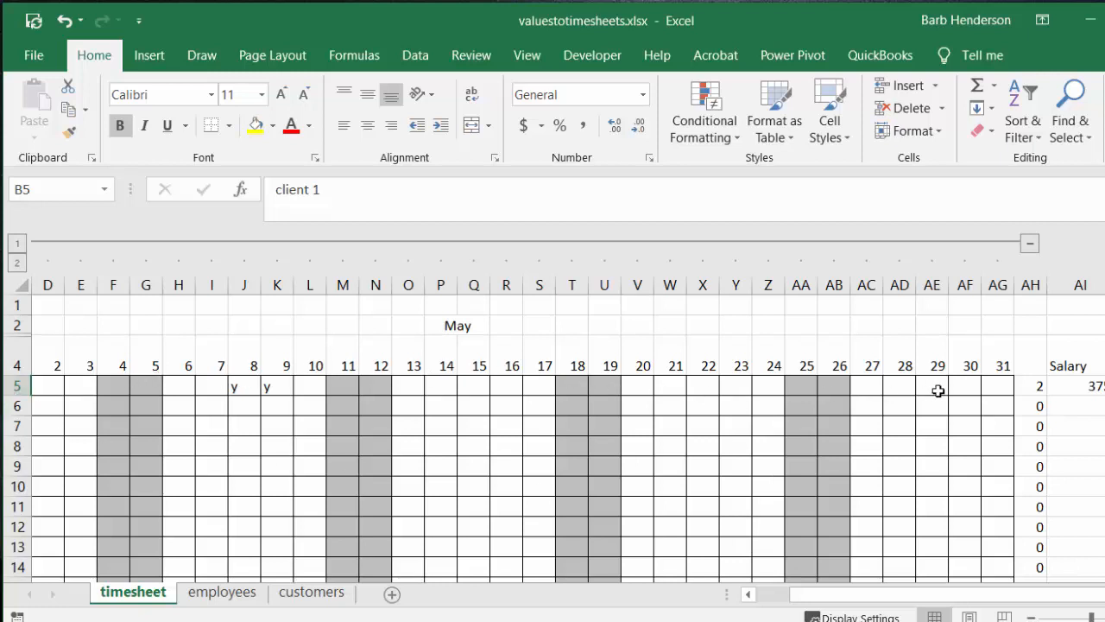
mouse_move(845, 597)
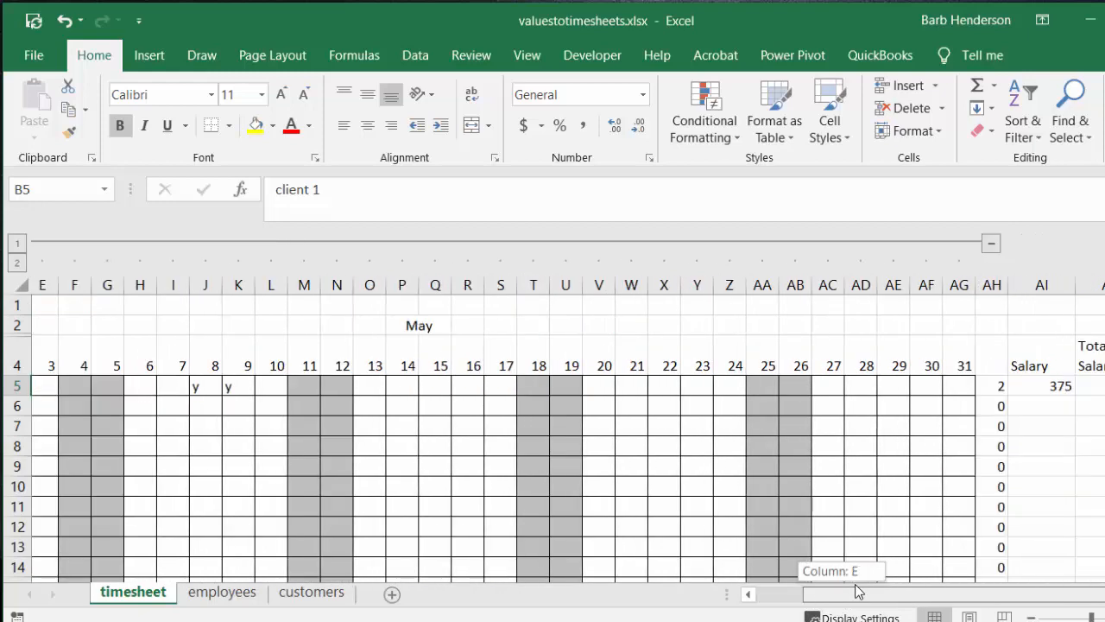
scroll(left, 3)
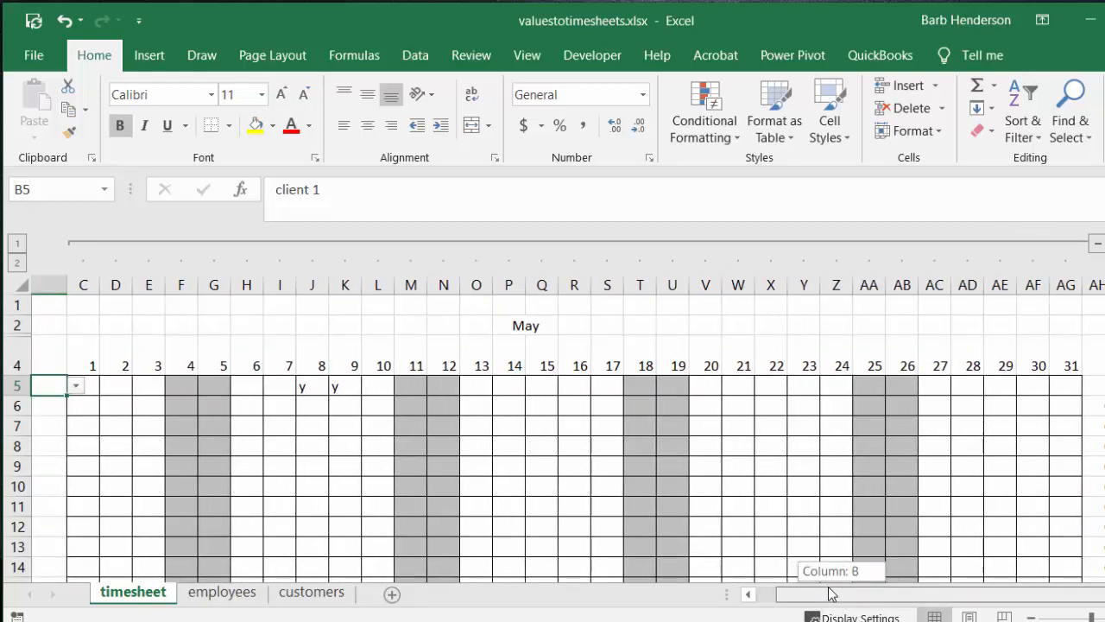
scroll(right, 3)
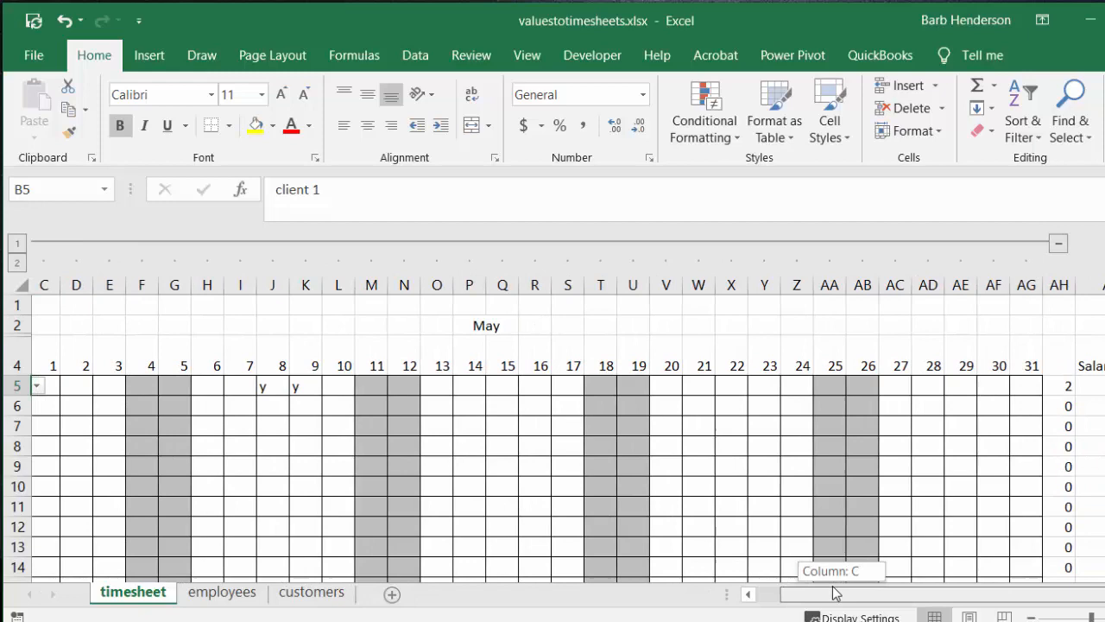
scroll(left, 3)
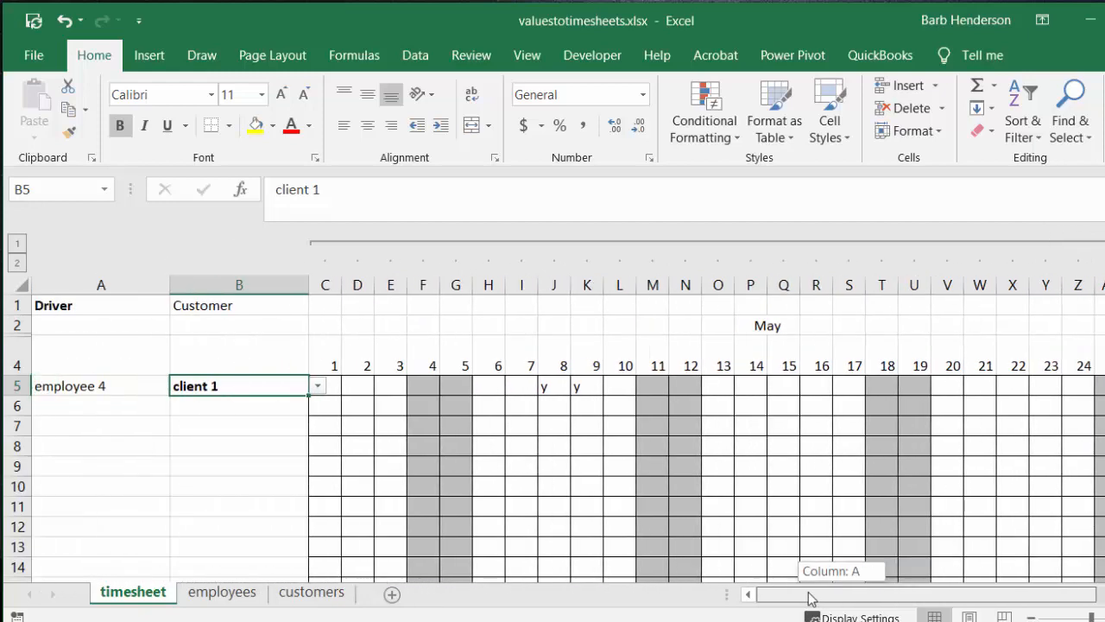
scroll(right, 3)
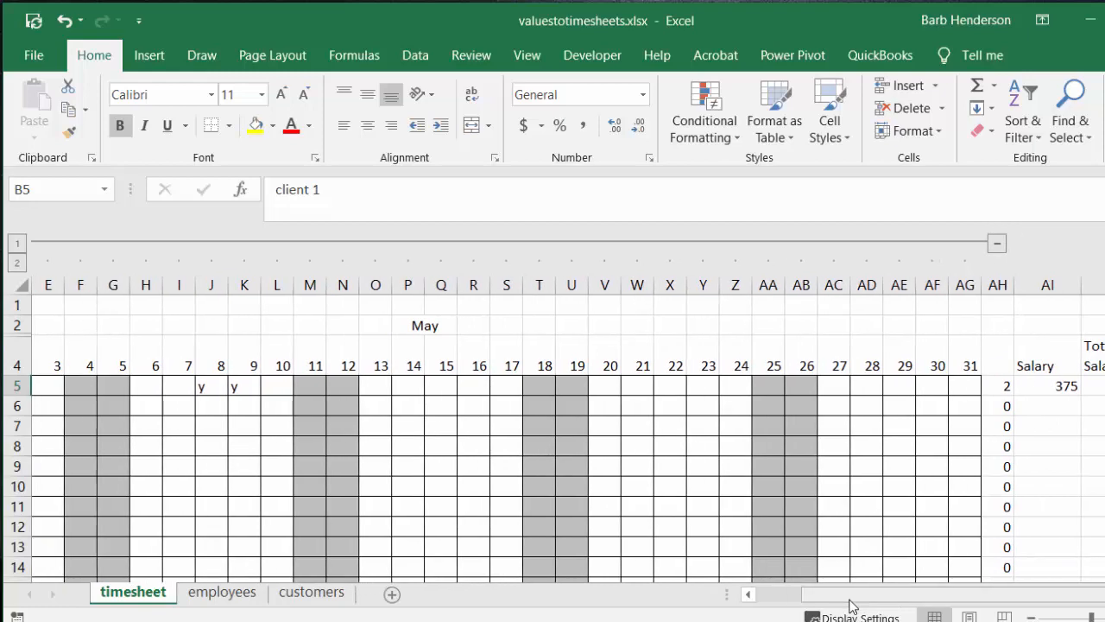
scroll(left, 3)
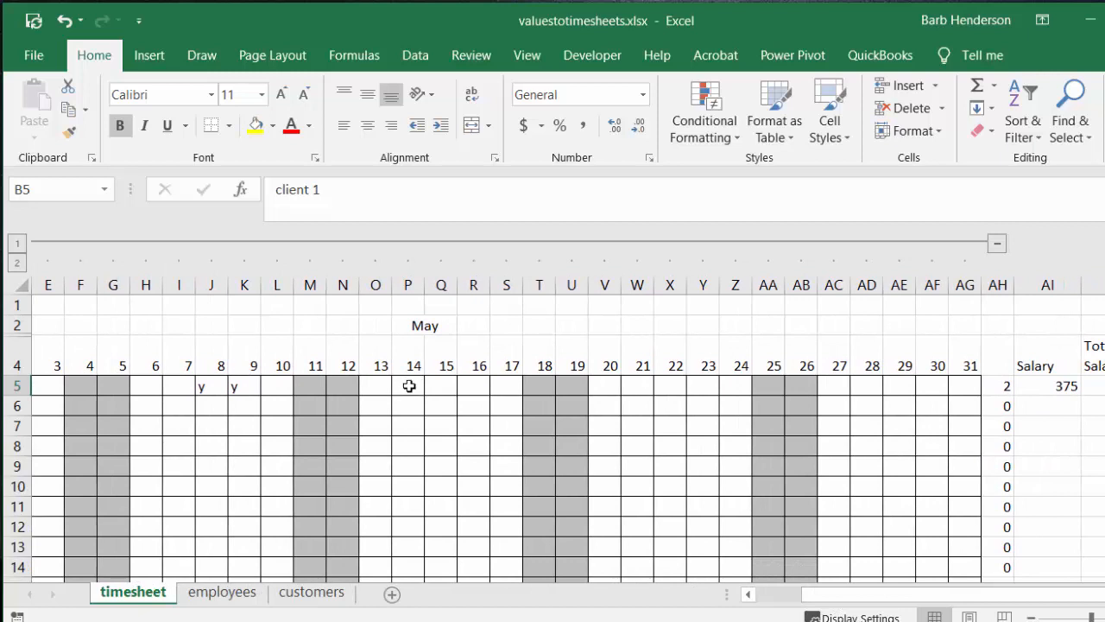
Enter 'y' in day 14 and 'x' in day 15 of row 5 so AH5's COUNTA shows 4.
click(408, 385)
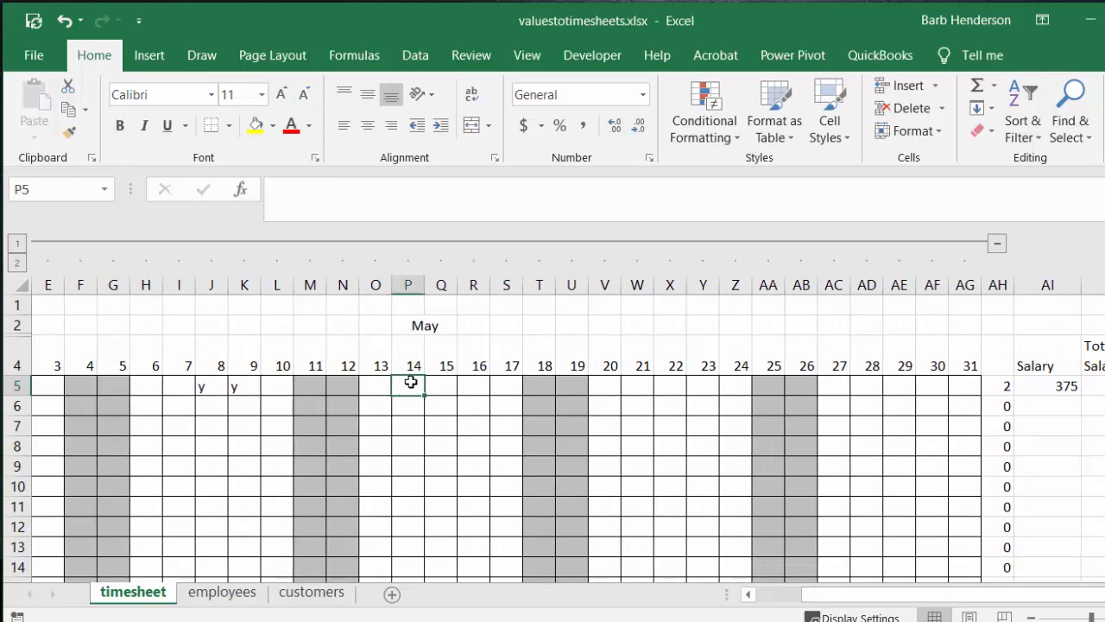
text(y)
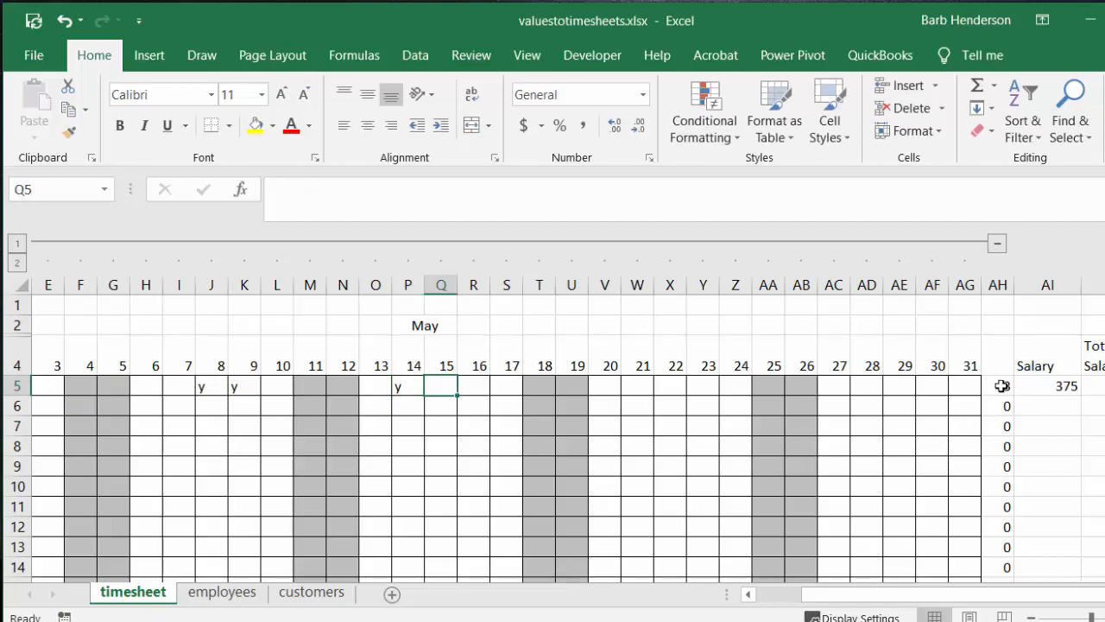
click(998, 387)
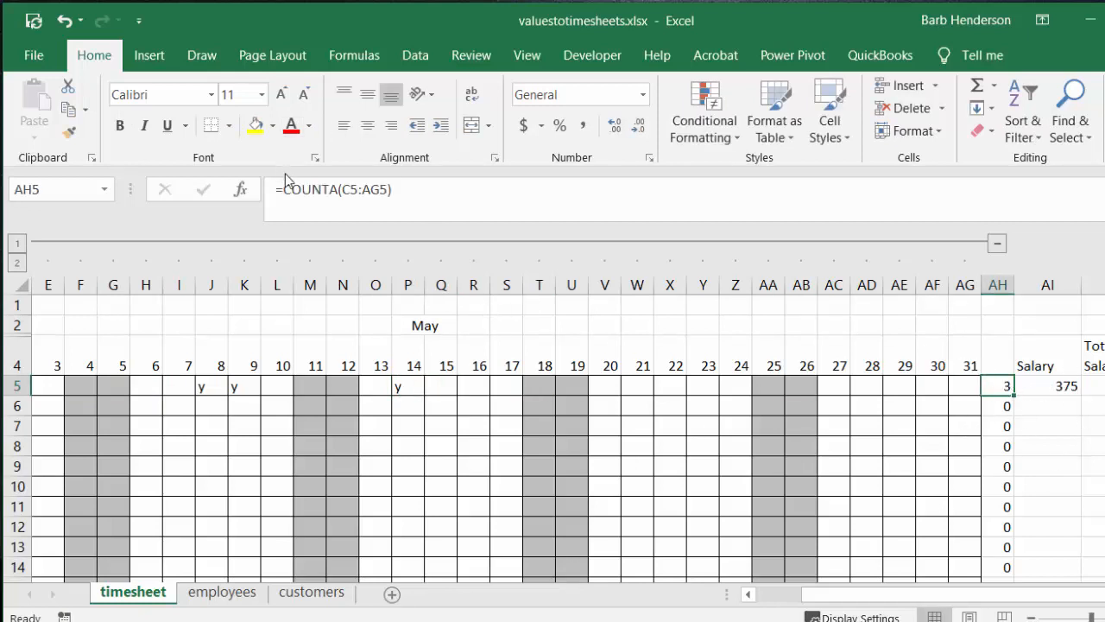
mouse_move(332, 207)
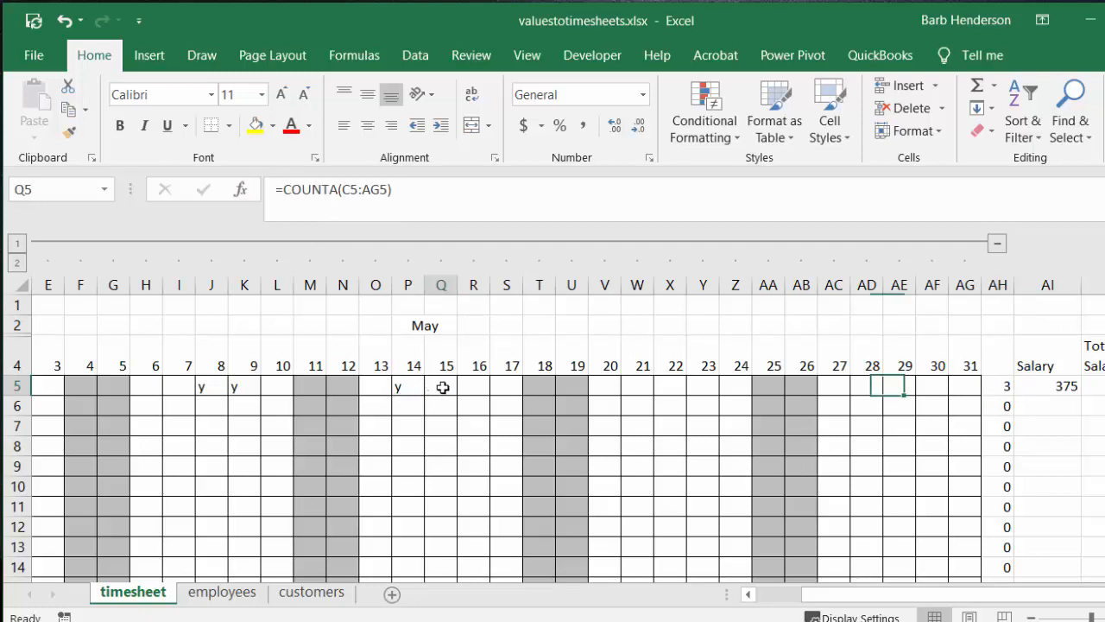
click(442, 387)
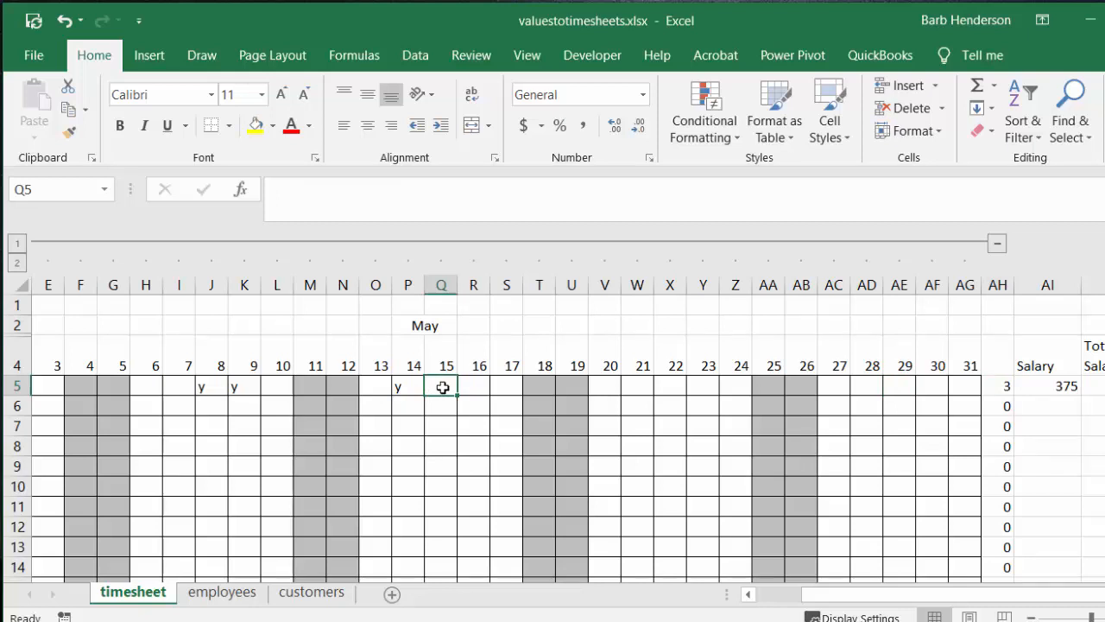
text(x)
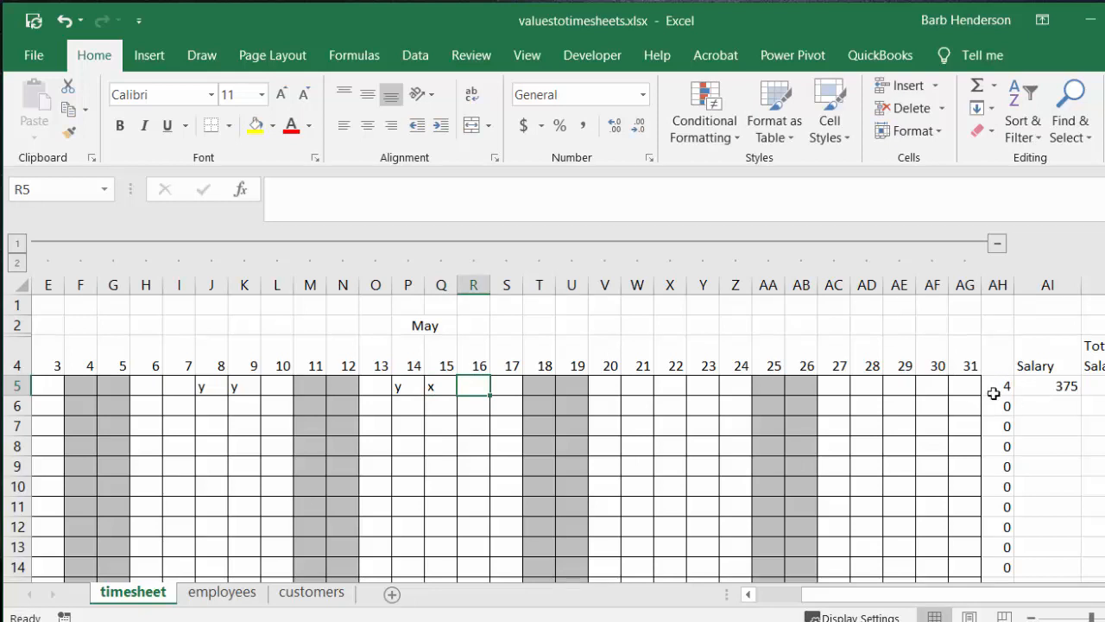
mouse_move(473, 497)
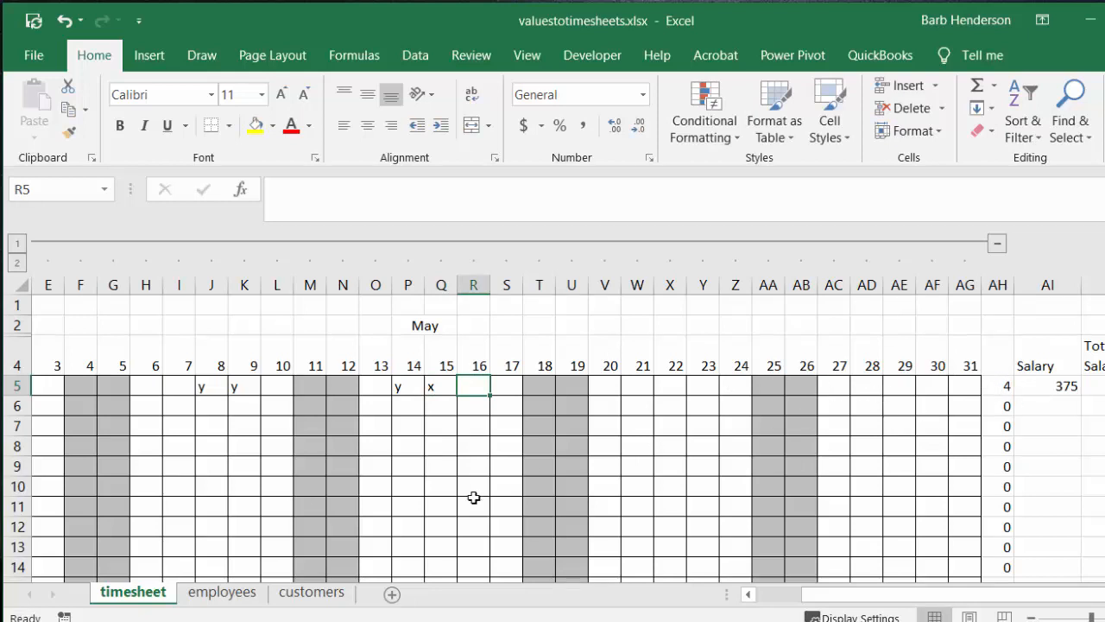
mouse_move(847, 599)
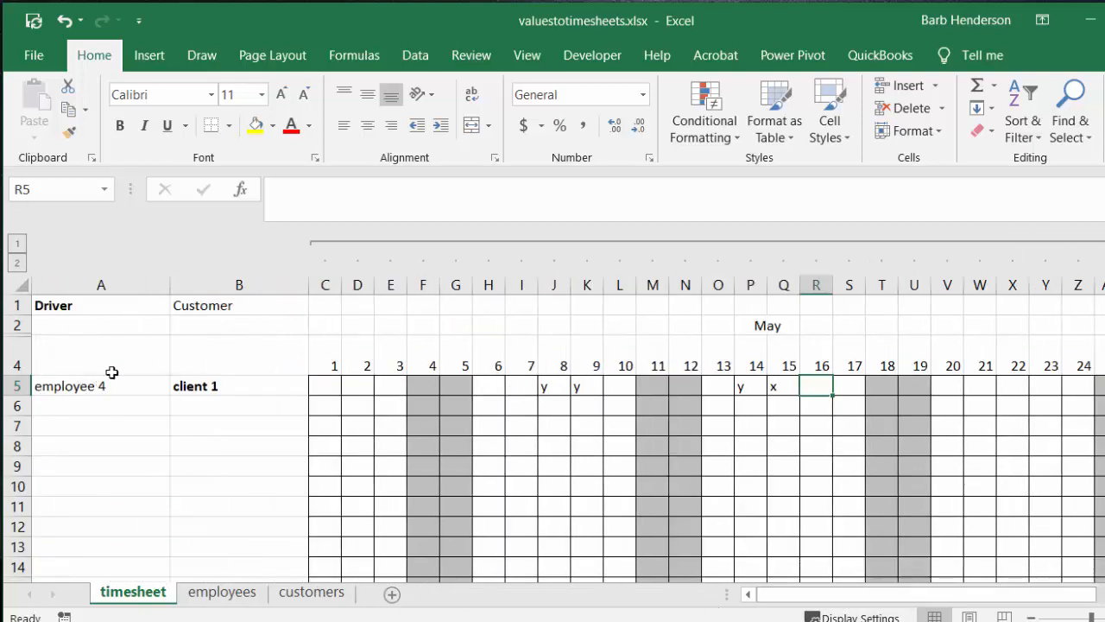
click(100, 385)
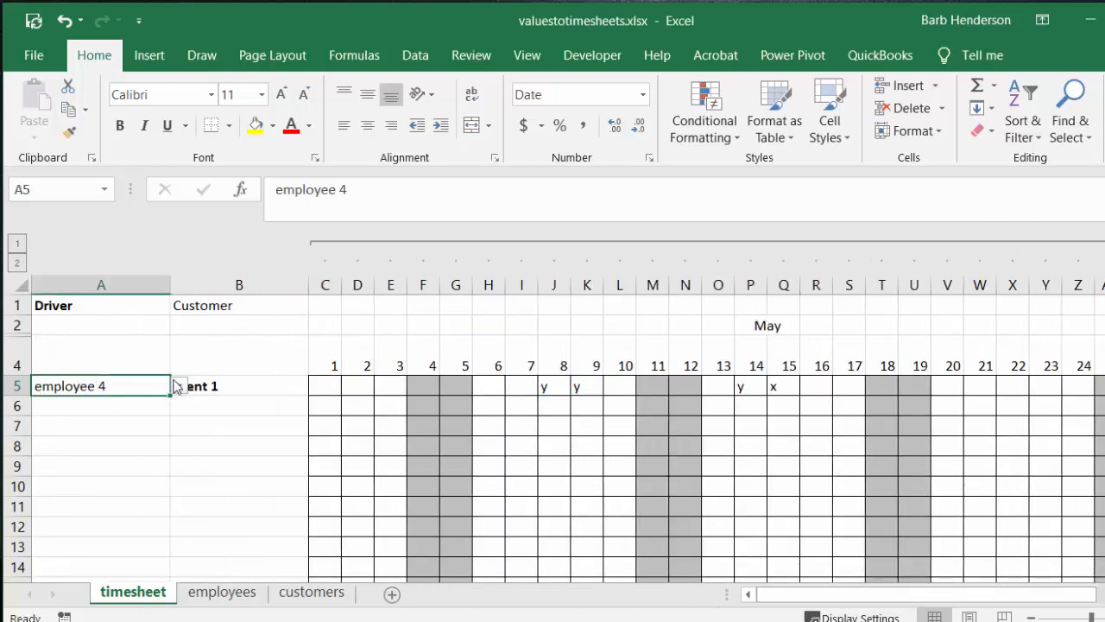
click(176, 385)
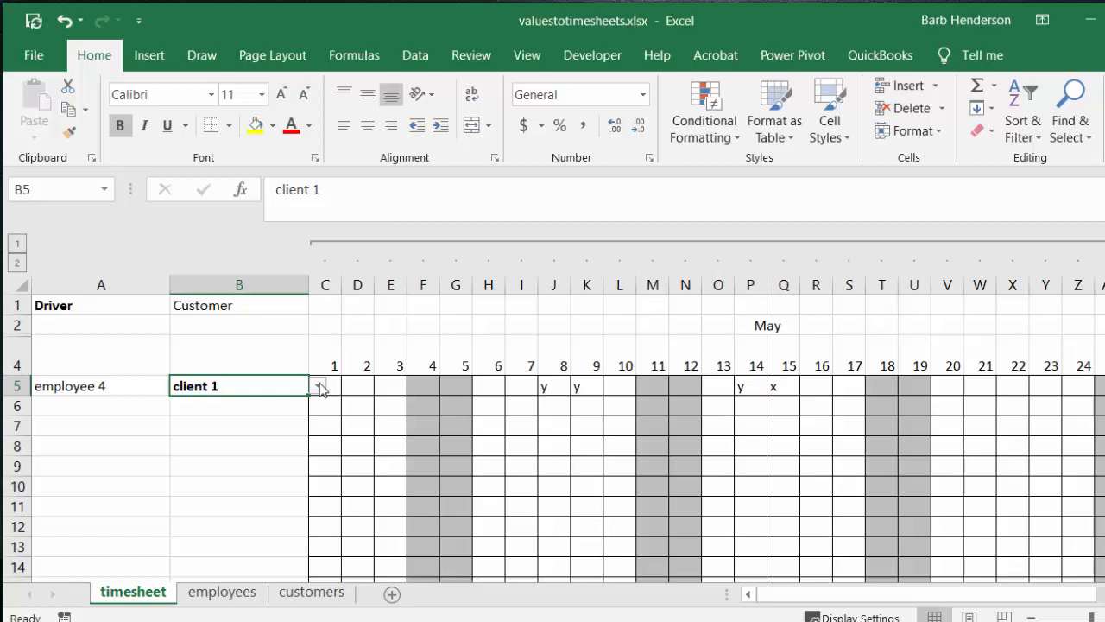
click(314, 387)
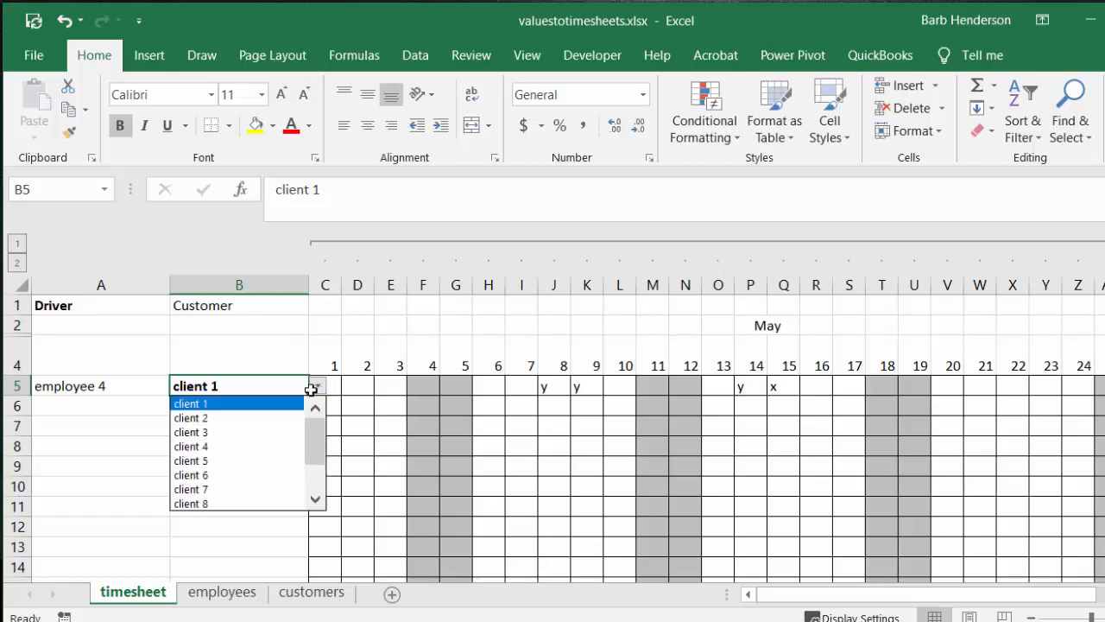
mouse_move(269, 391)
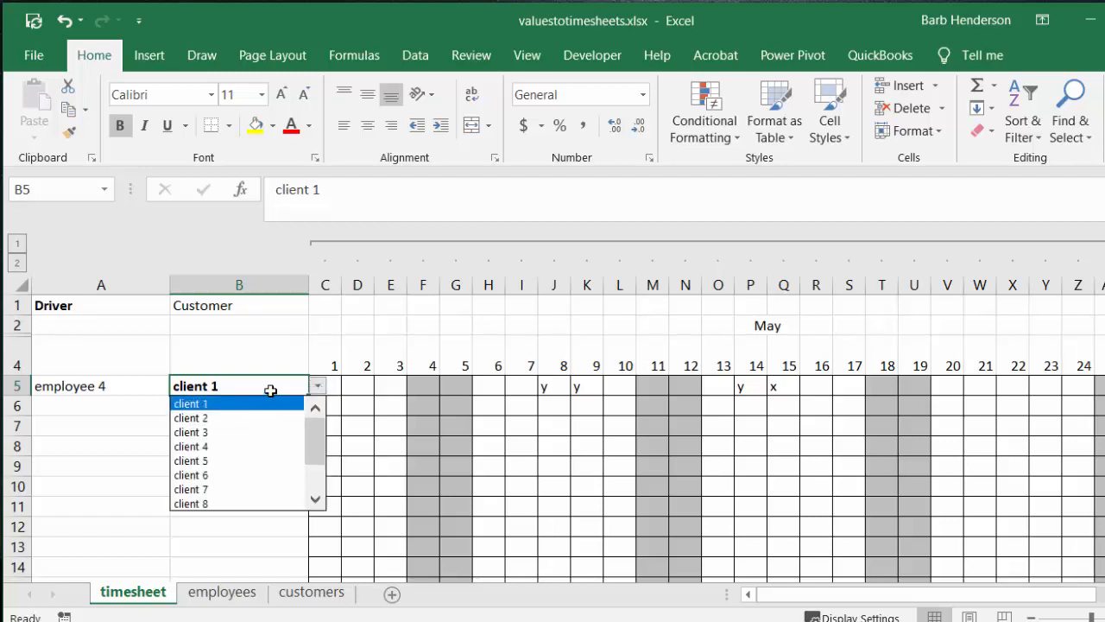
click(190, 404)
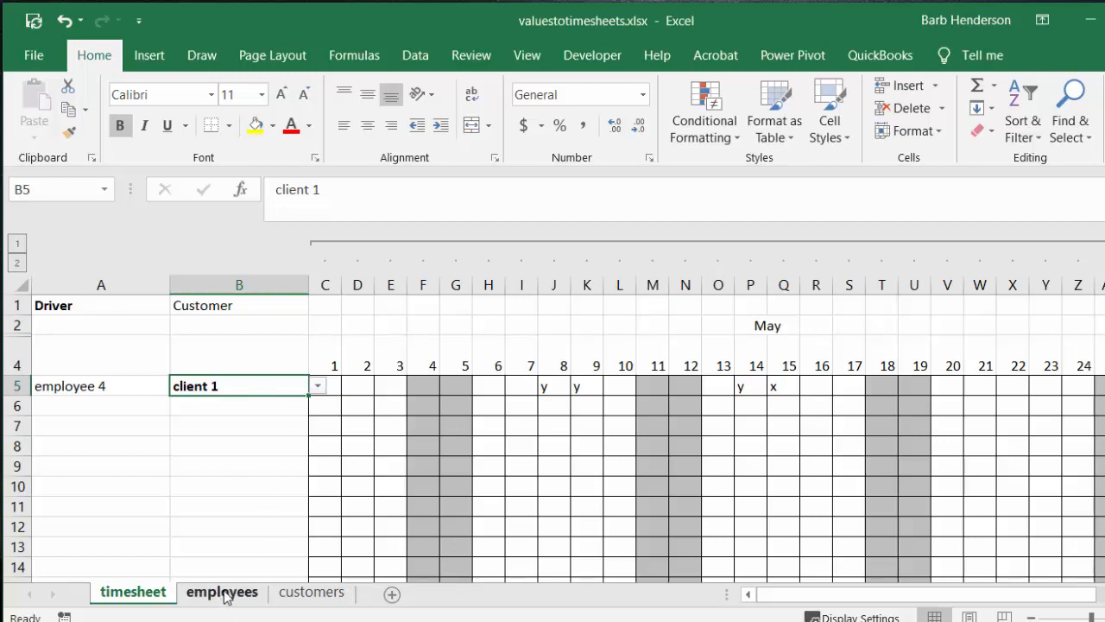
Review the employees salary sheet, then the customers price sheet.
click(221, 592)
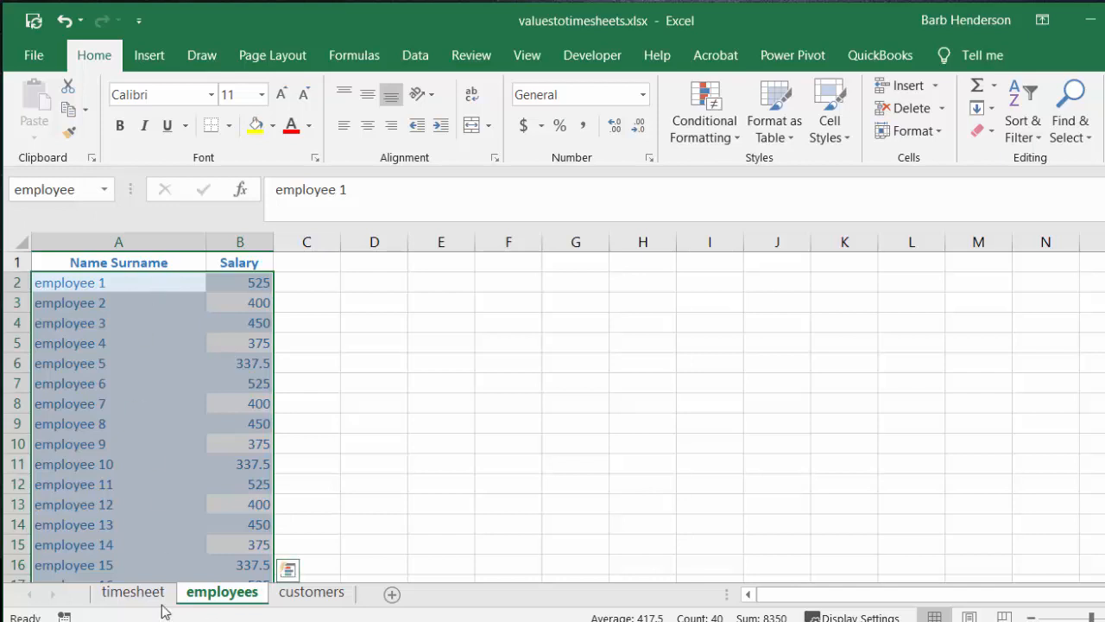
click(311, 591)
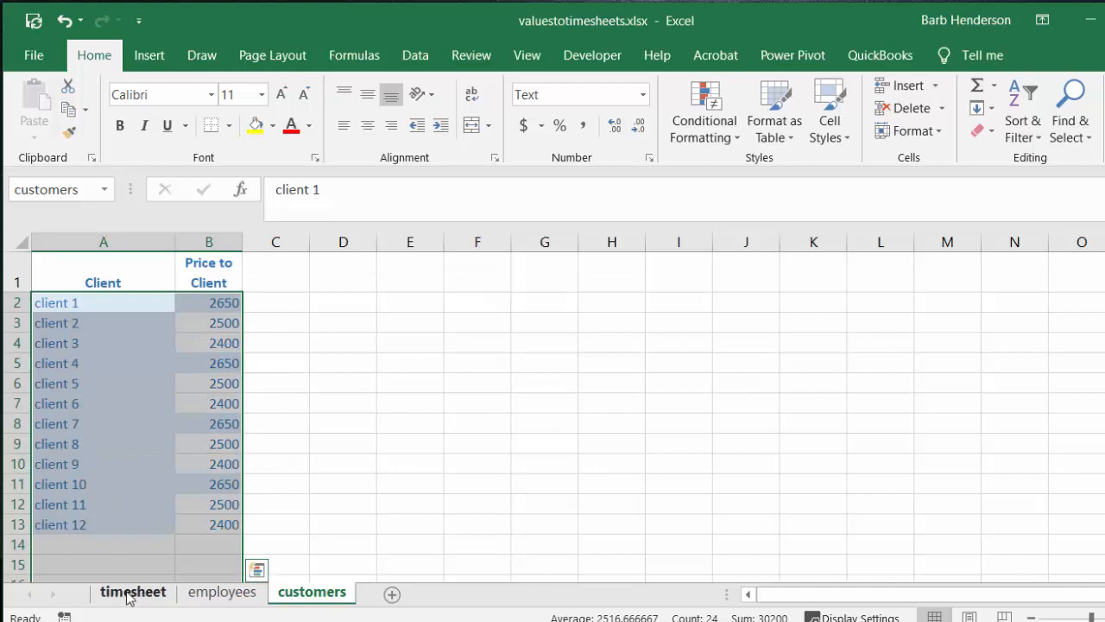
Return to the timesheet and collapse the day columns from the Data ribbon outline.
click(131, 591)
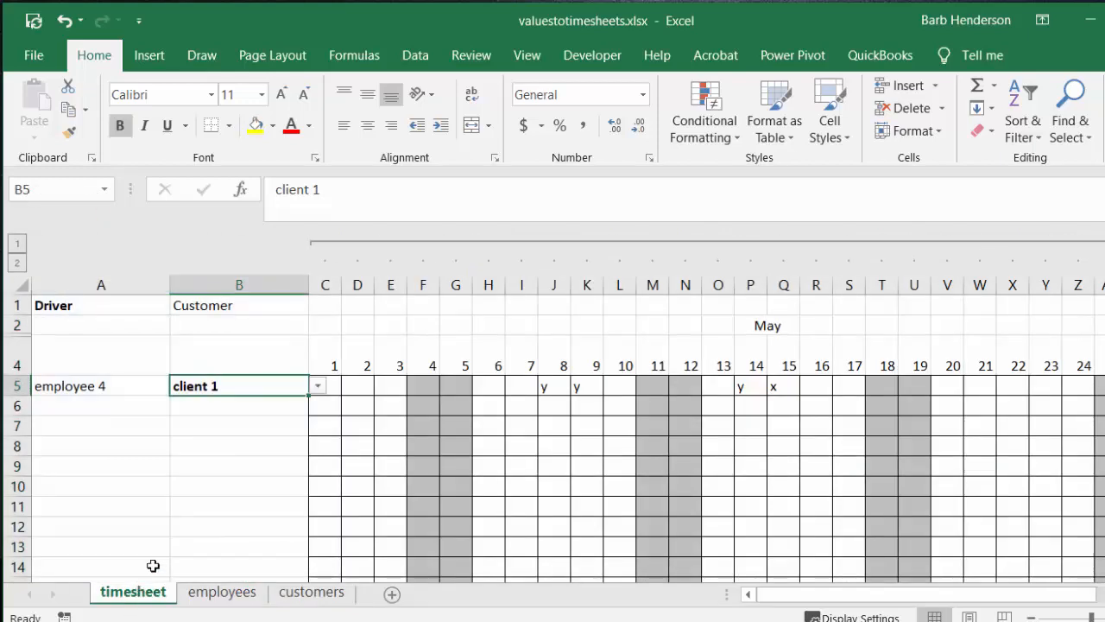
mouse_move(625, 541)
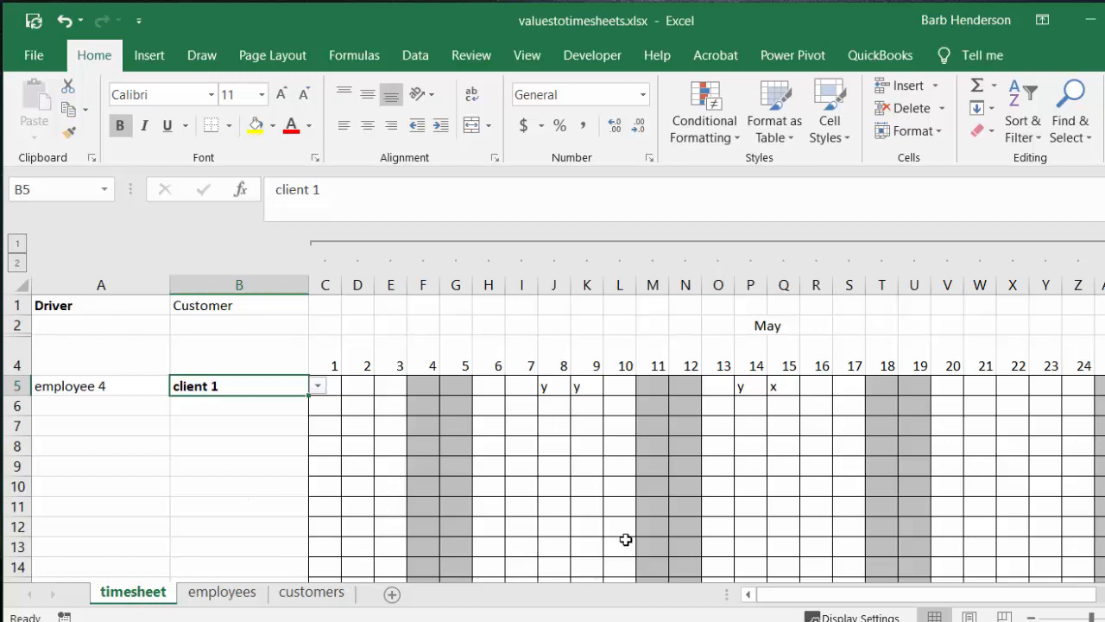
mouse_move(907, 606)
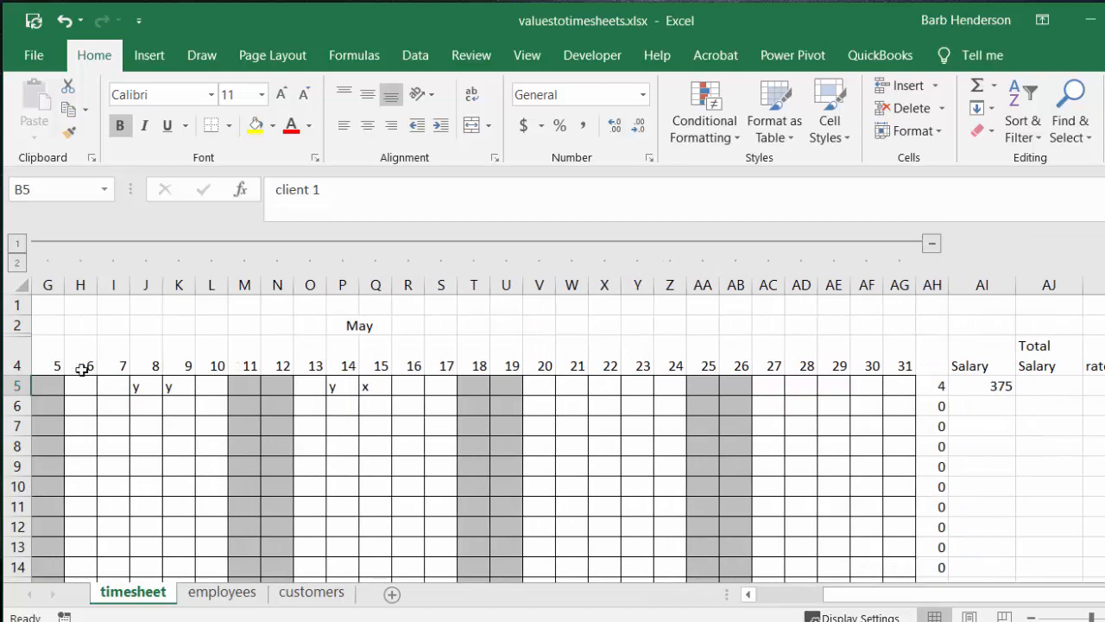
mouse_move(413, 53)
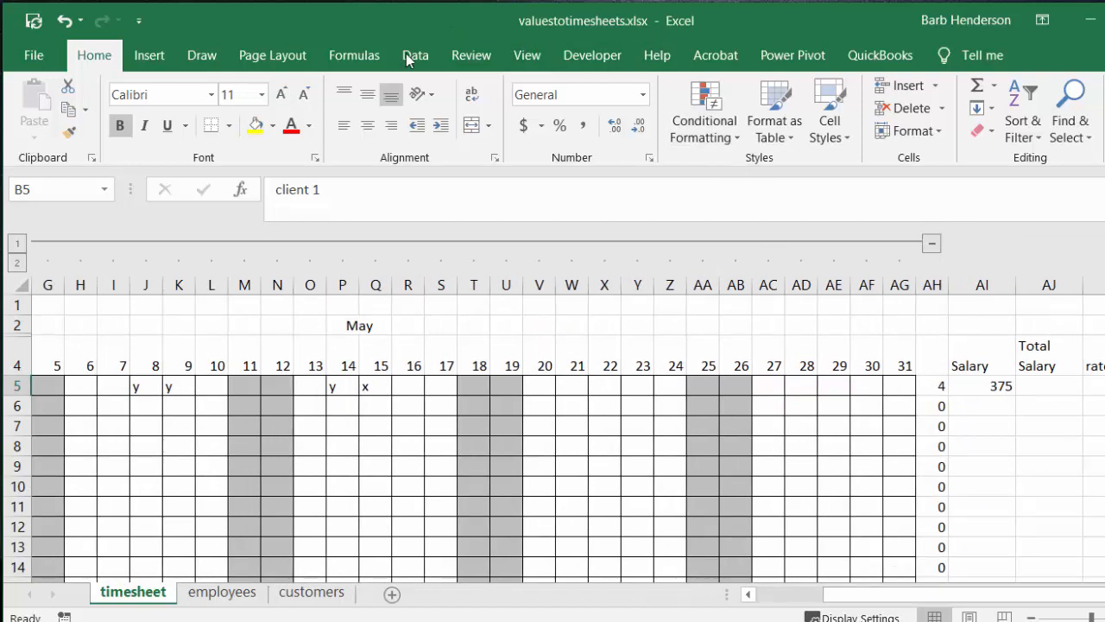
click(414, 54)
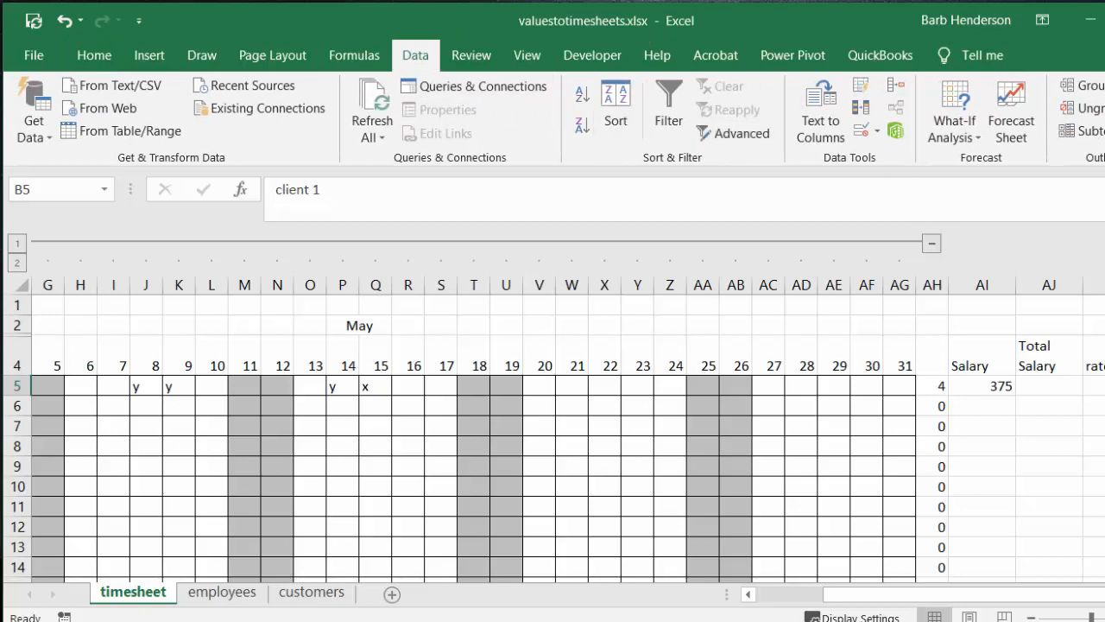
mouse_move(939, 263)
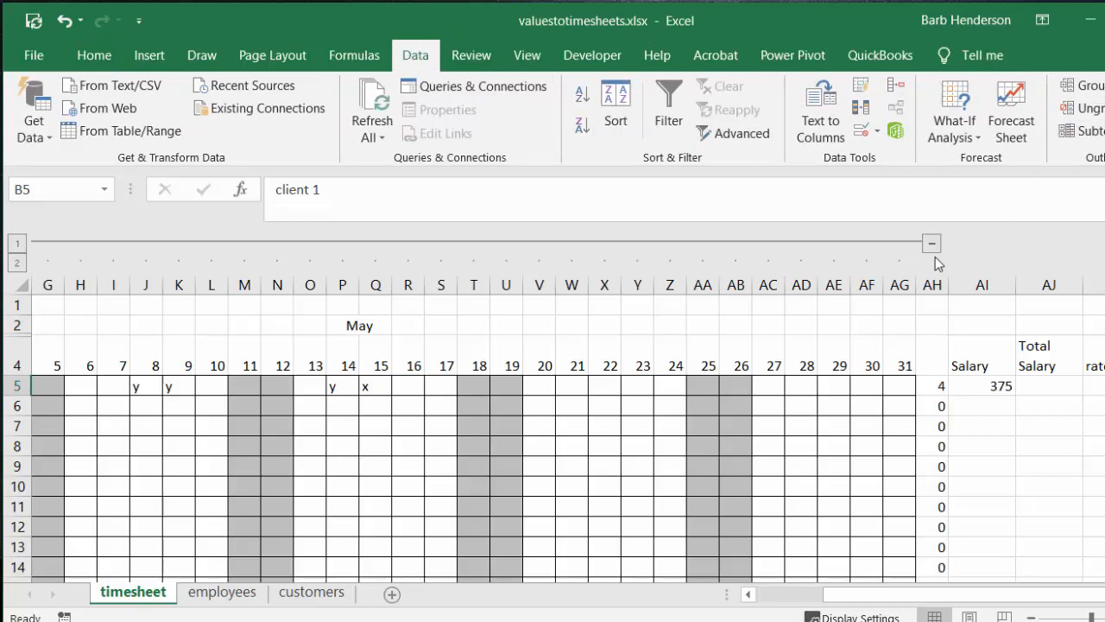
scroll(right, 3)
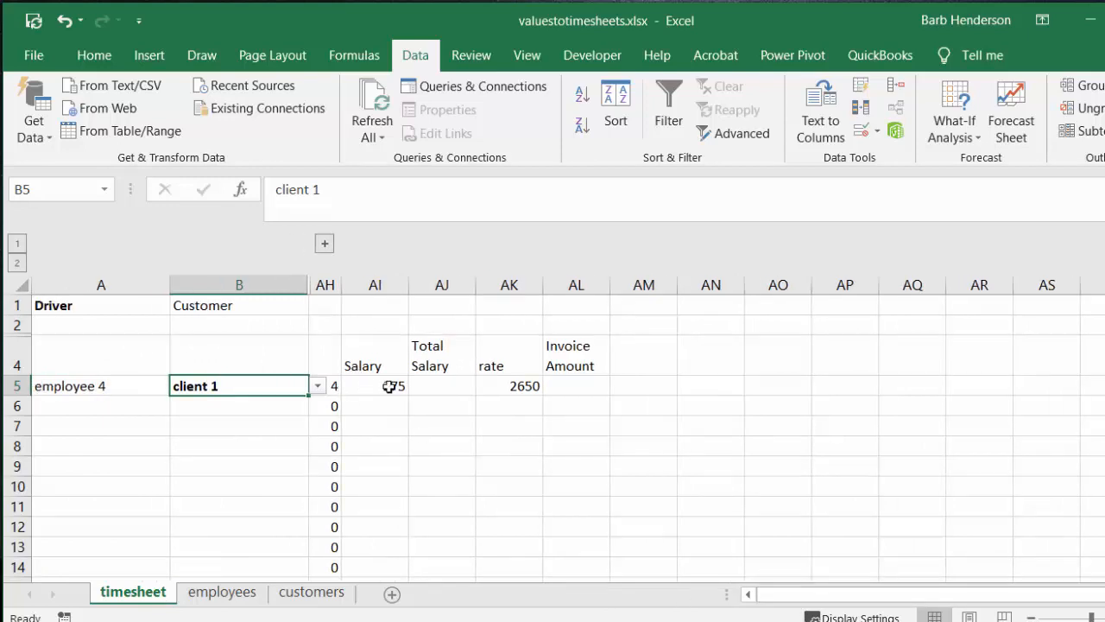
Inspect the AI5 VLOOKUP pulling salary 375 and check it against the employees sheet.
click(375, 387)
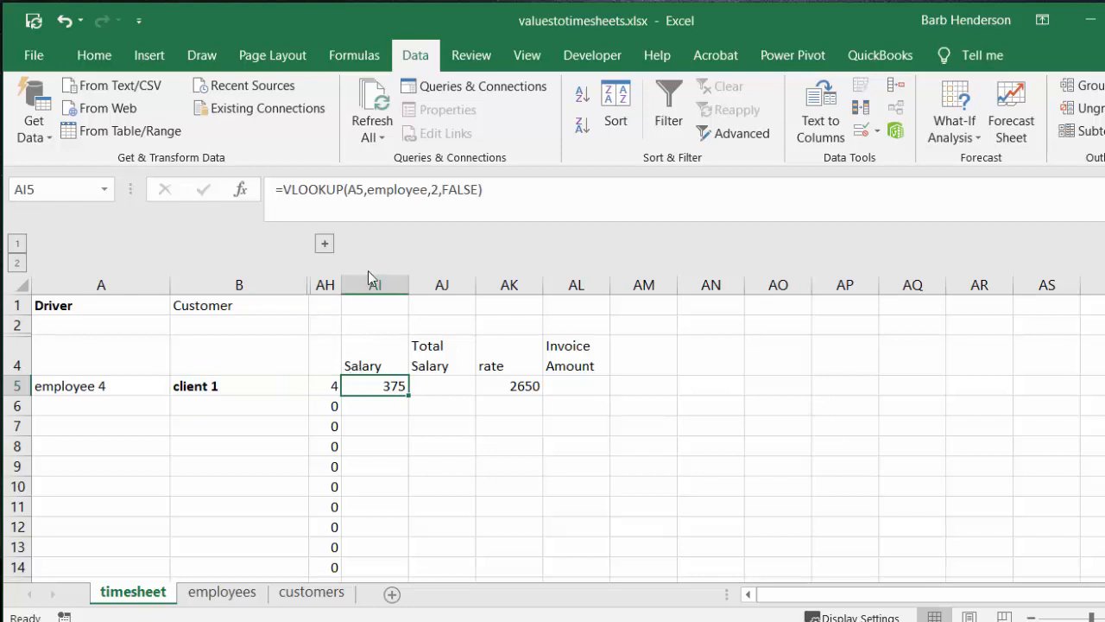
mouse_move(129, 240)
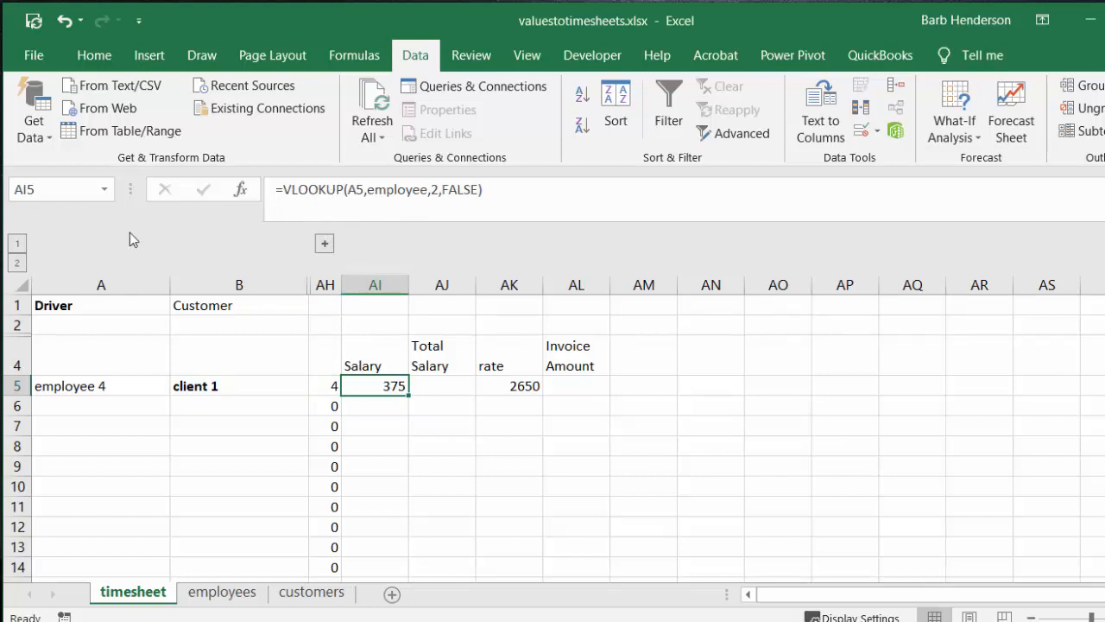
mouse_move(342, 190)
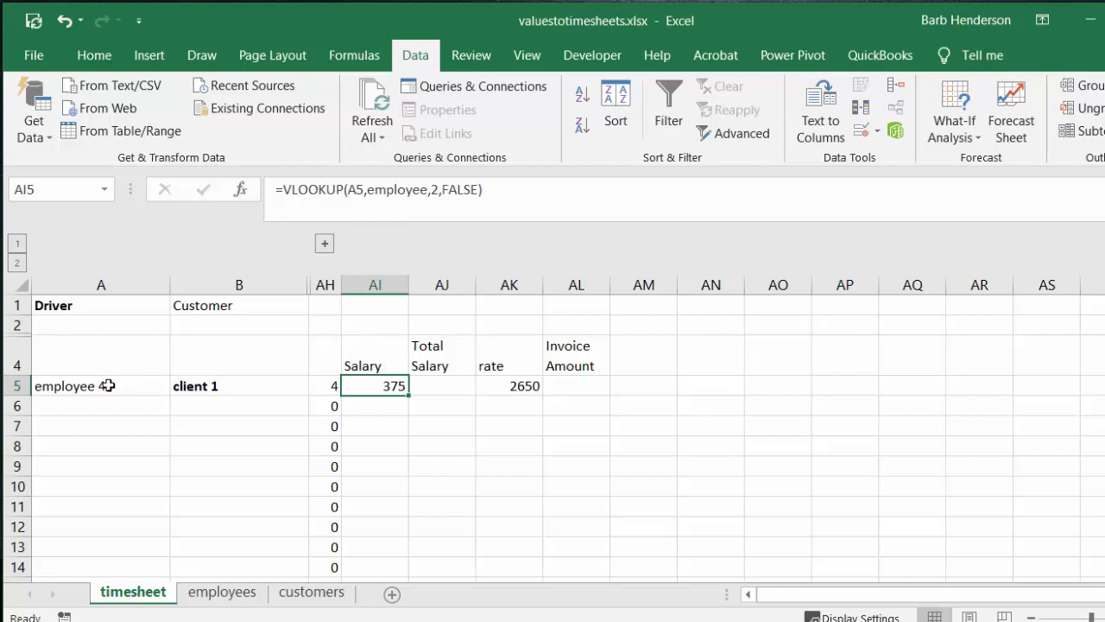
click(221, 593)
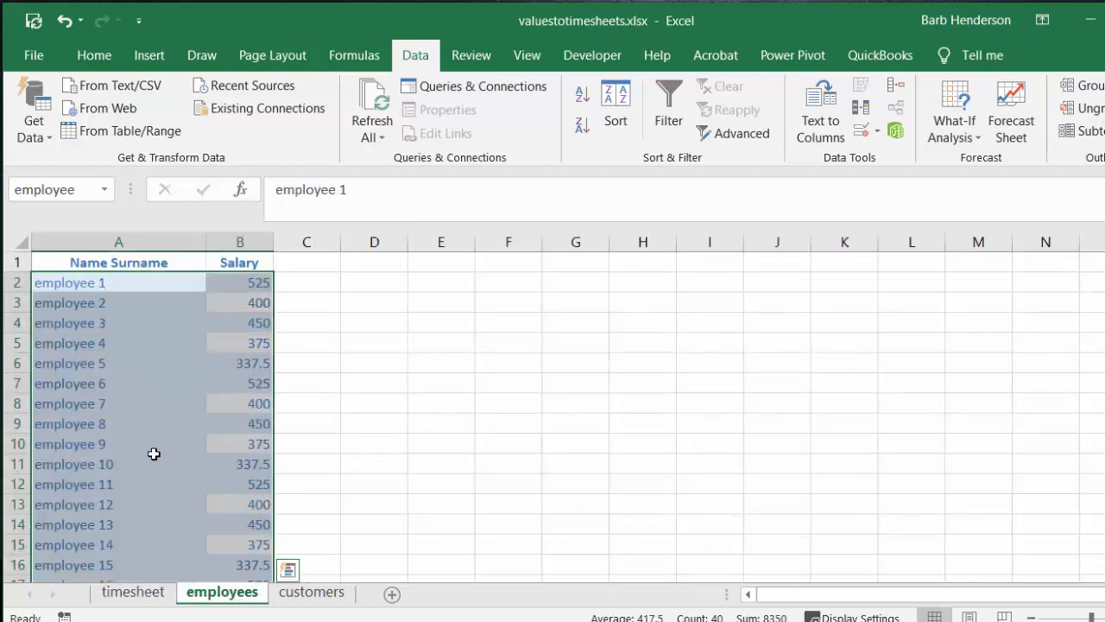
mouse_move(72, 384)
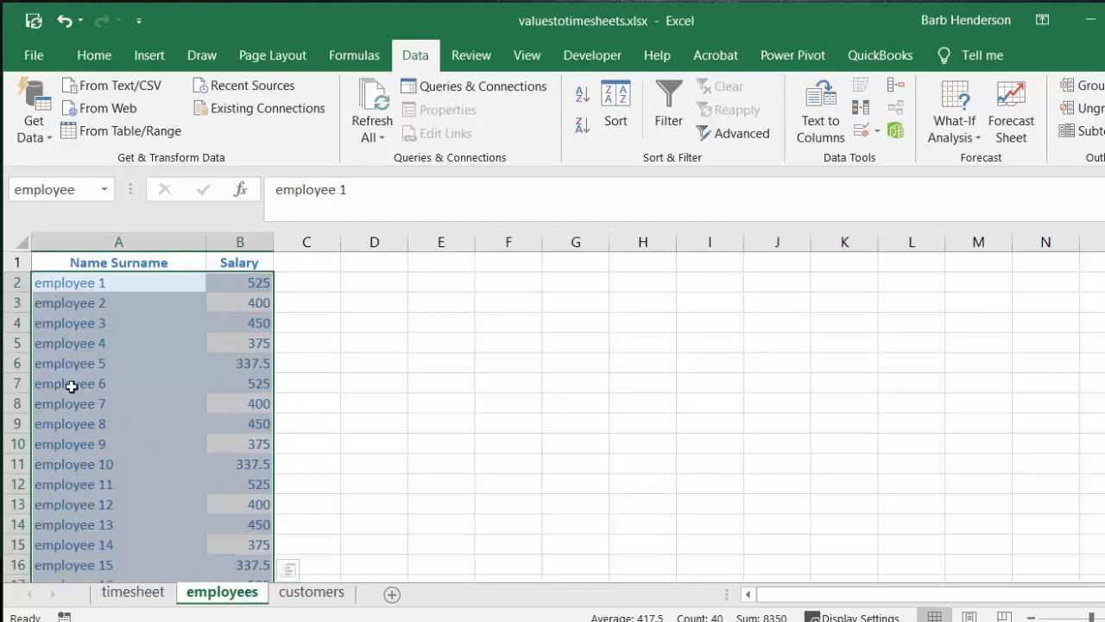
mouse_move(202, 566)
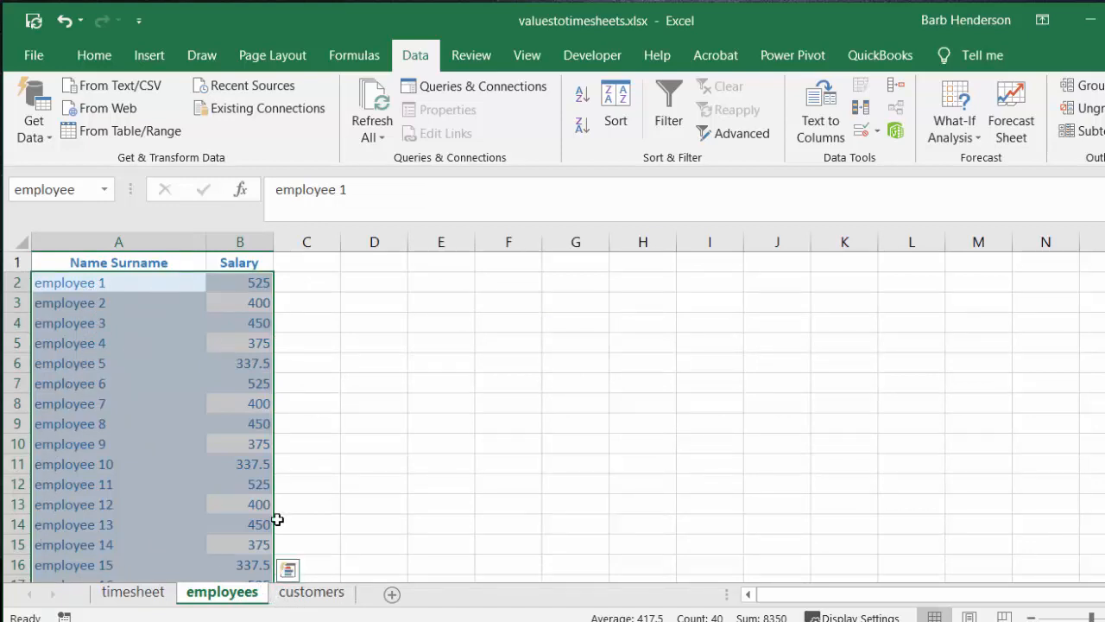
mouse_move(256, 545)
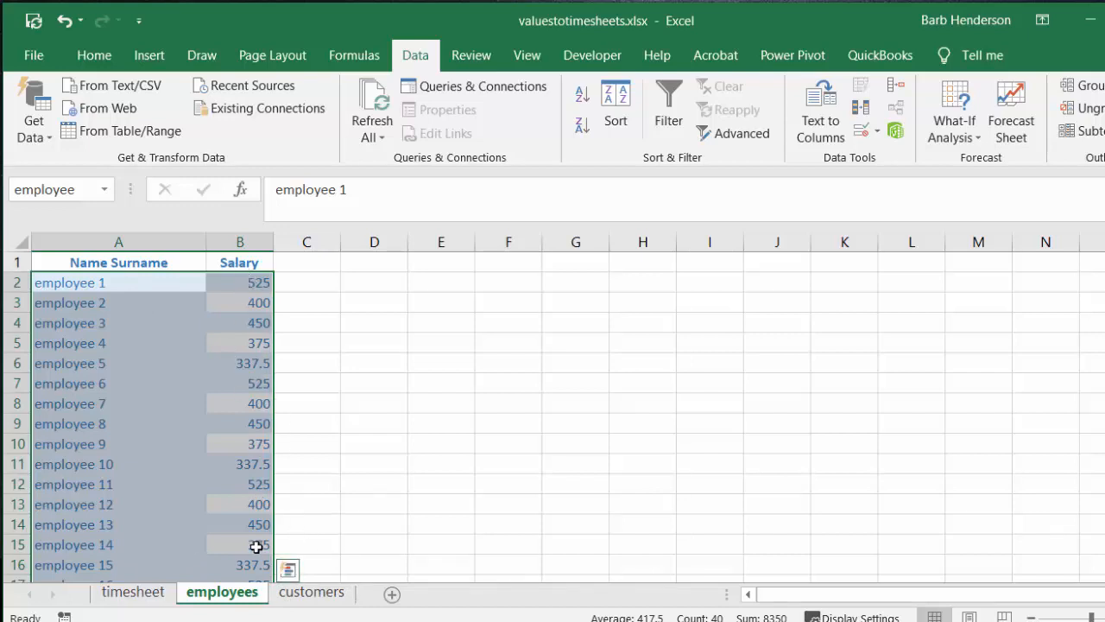
click(131, 591)
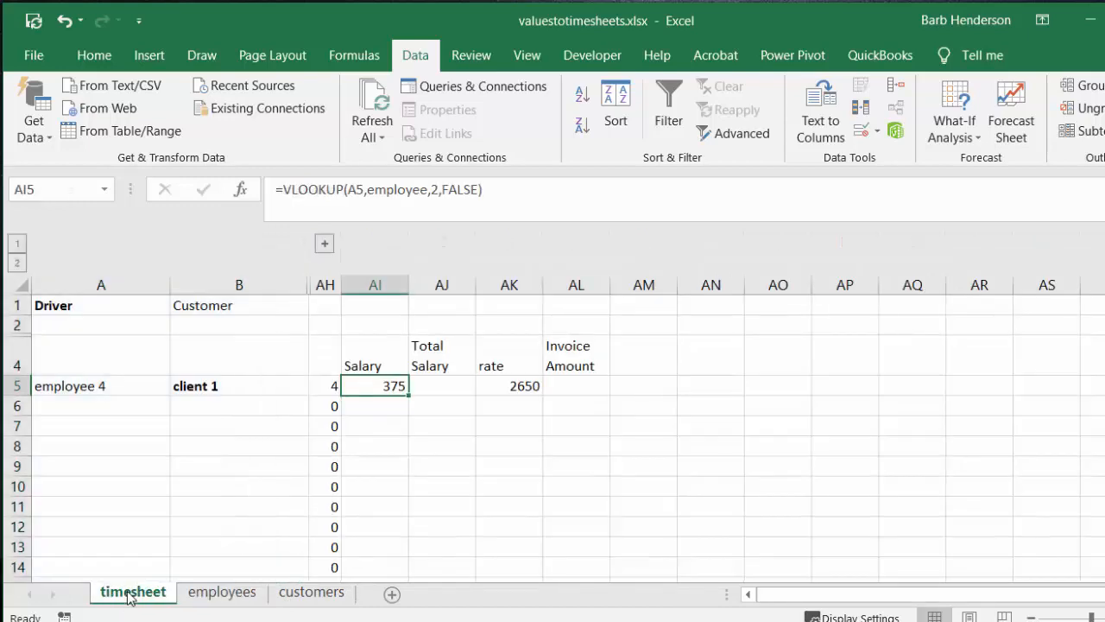
mouse_move(446, 197)
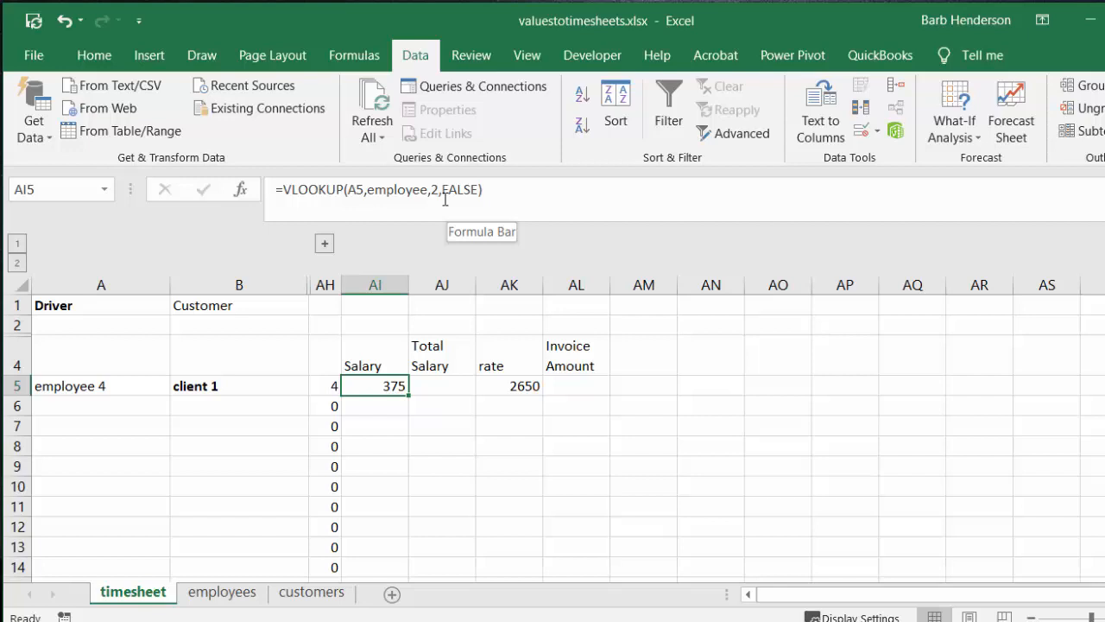
mouse_move(349, 194)
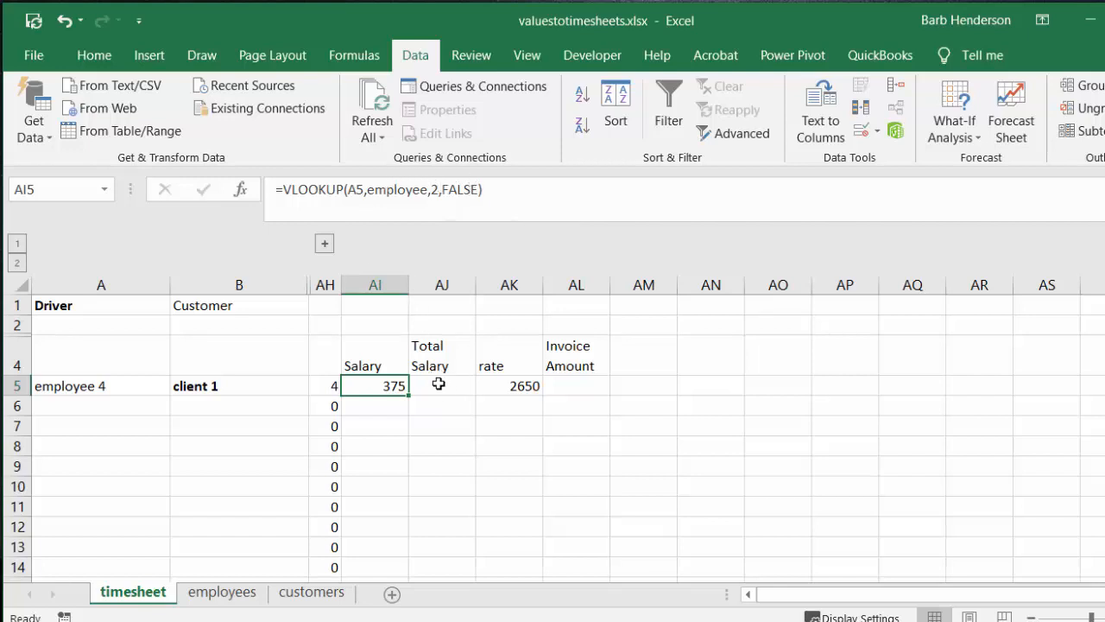
Enter Total Salary in AJ5 as salary AI5 times days worked AH5, giving 1500.
click(439, 383)
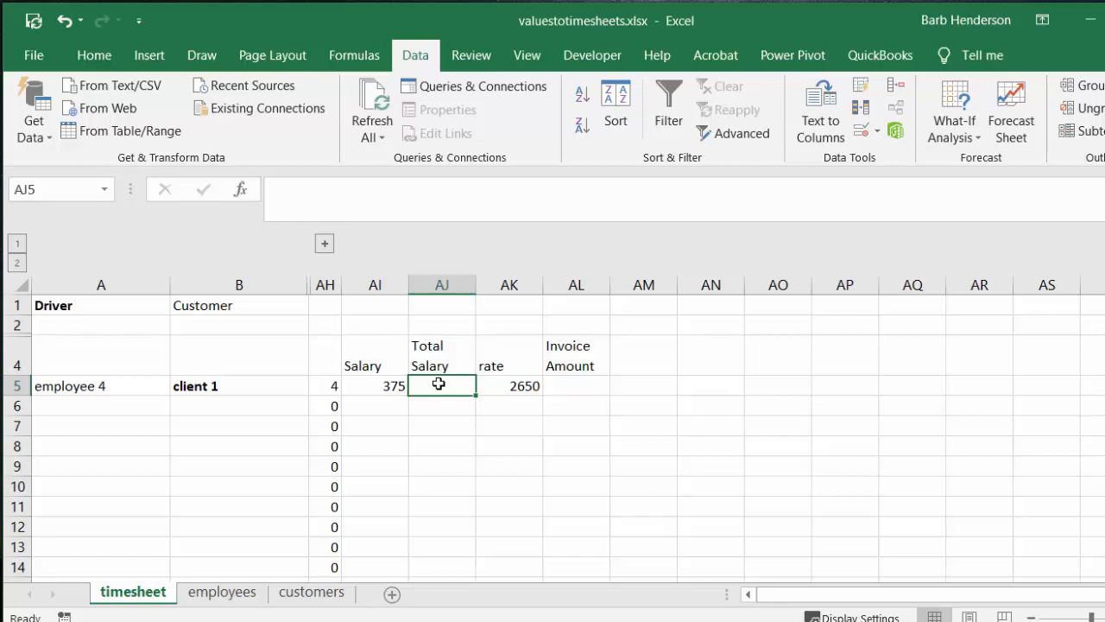
text(=)
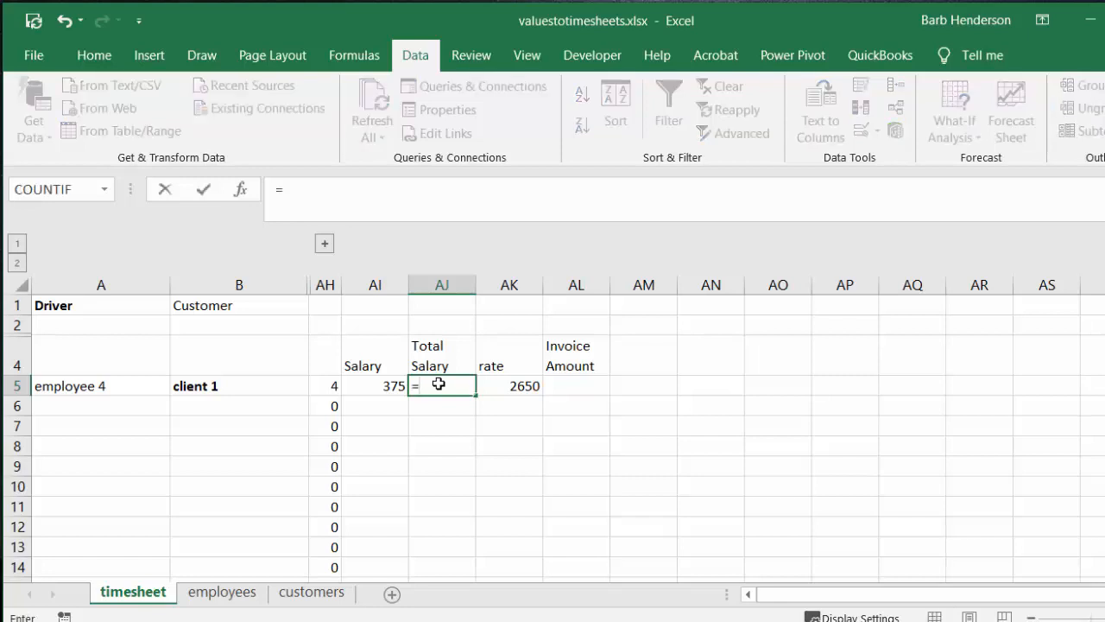
click(388, 385)
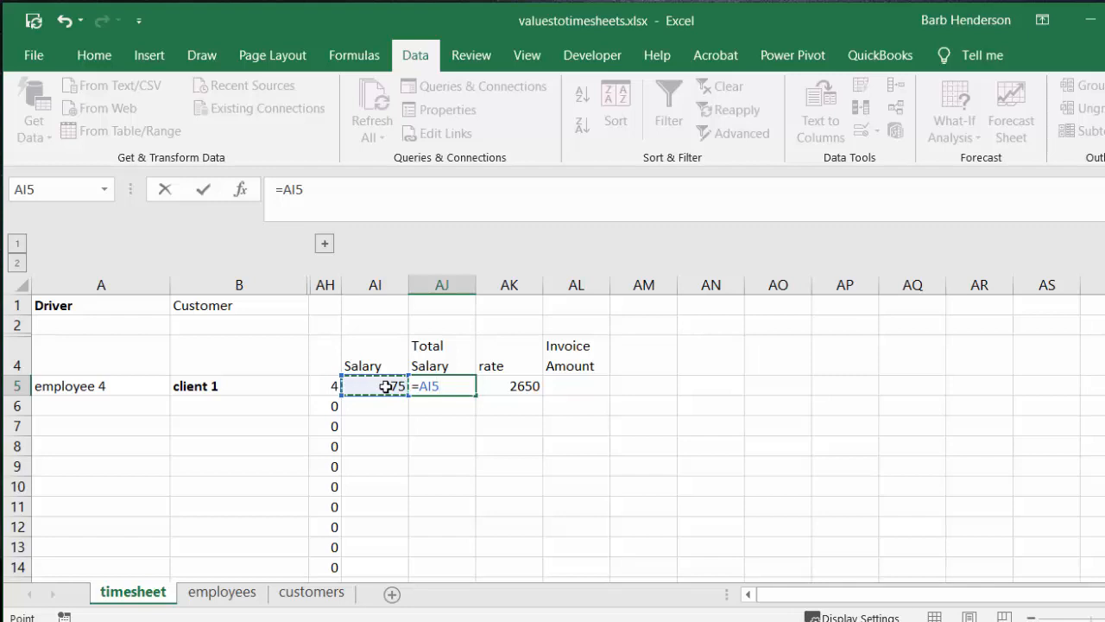
text(*)
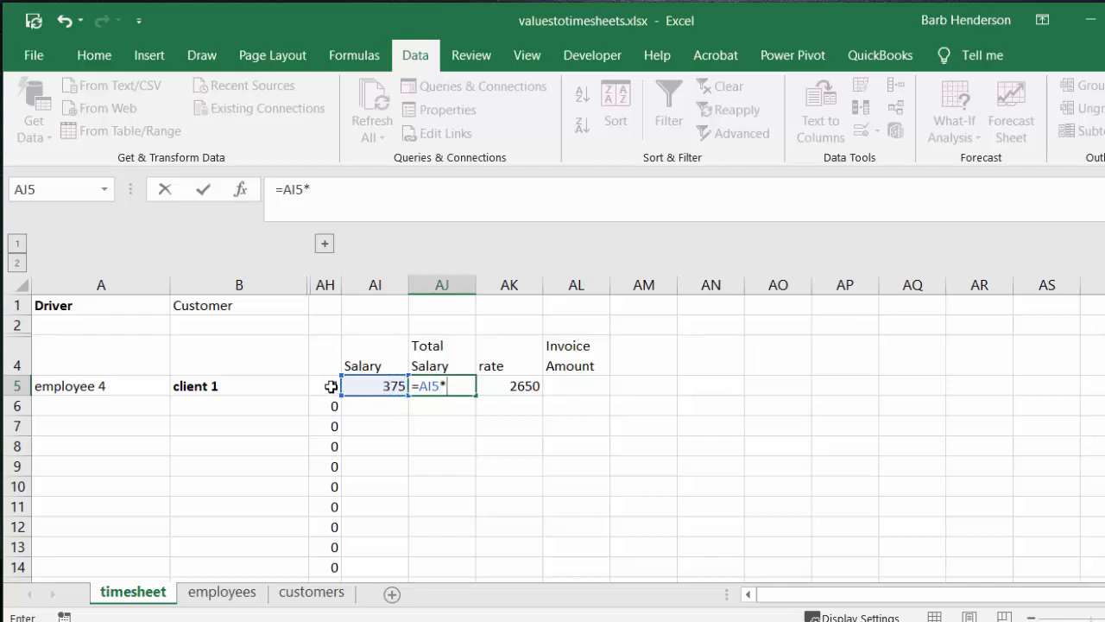
key(Enter)
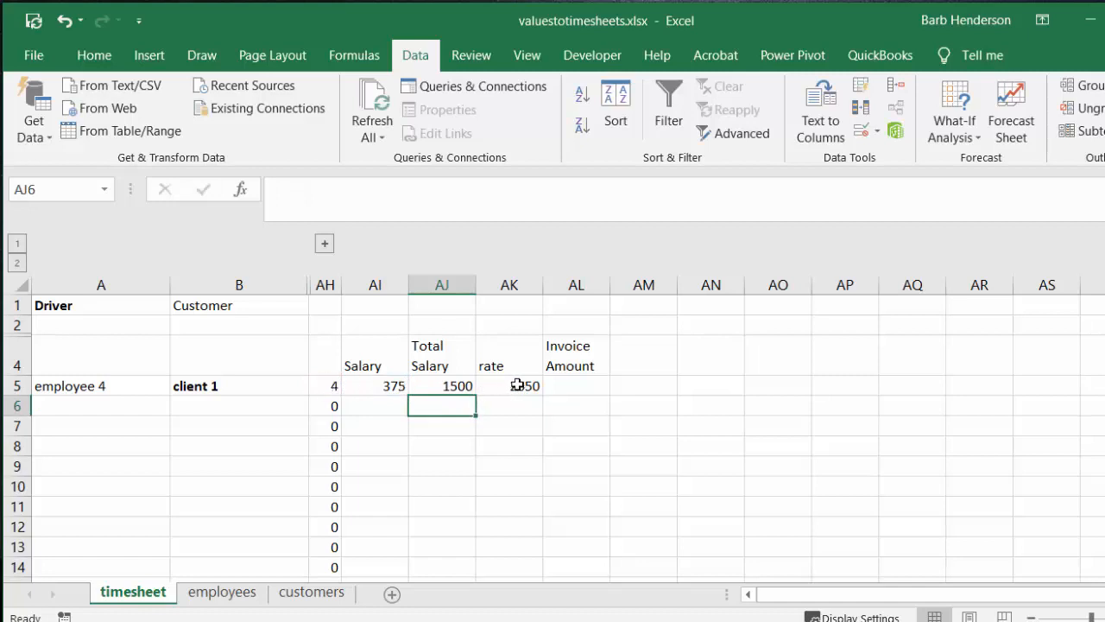
Review the row 5 customer cell and its rate lookup in AK5.
click(508, 385)
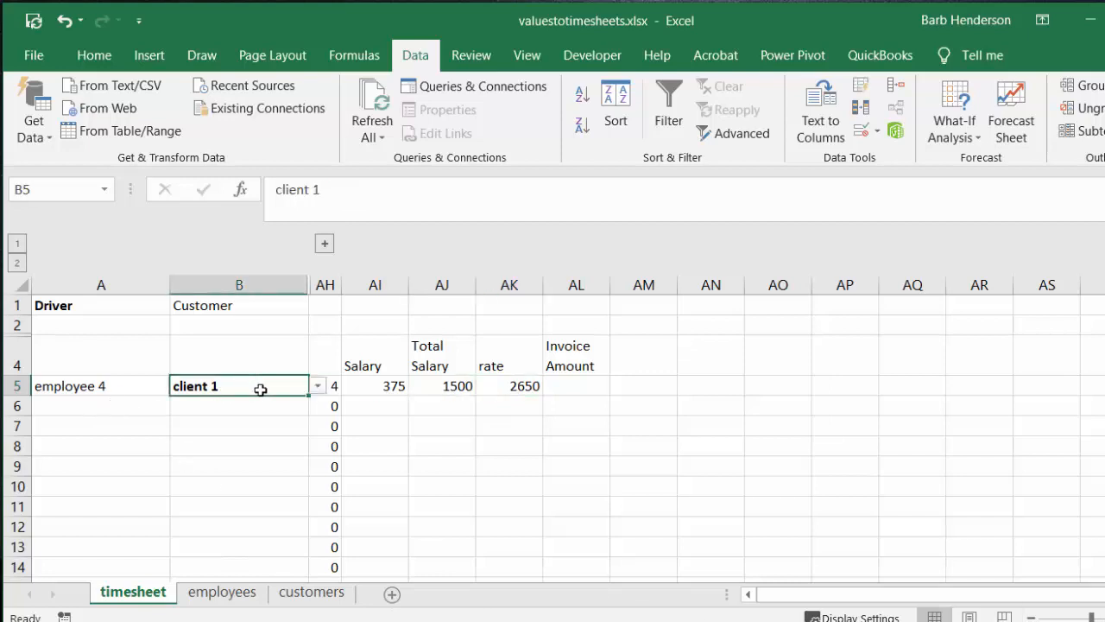
mouse_move(318, 399)
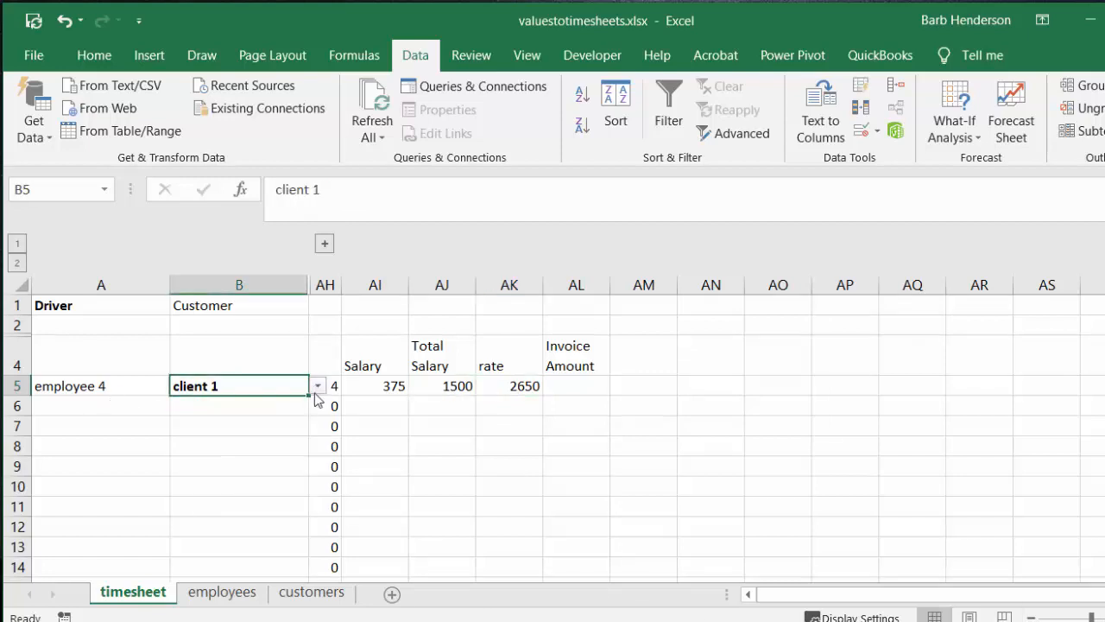
click(520, 385)
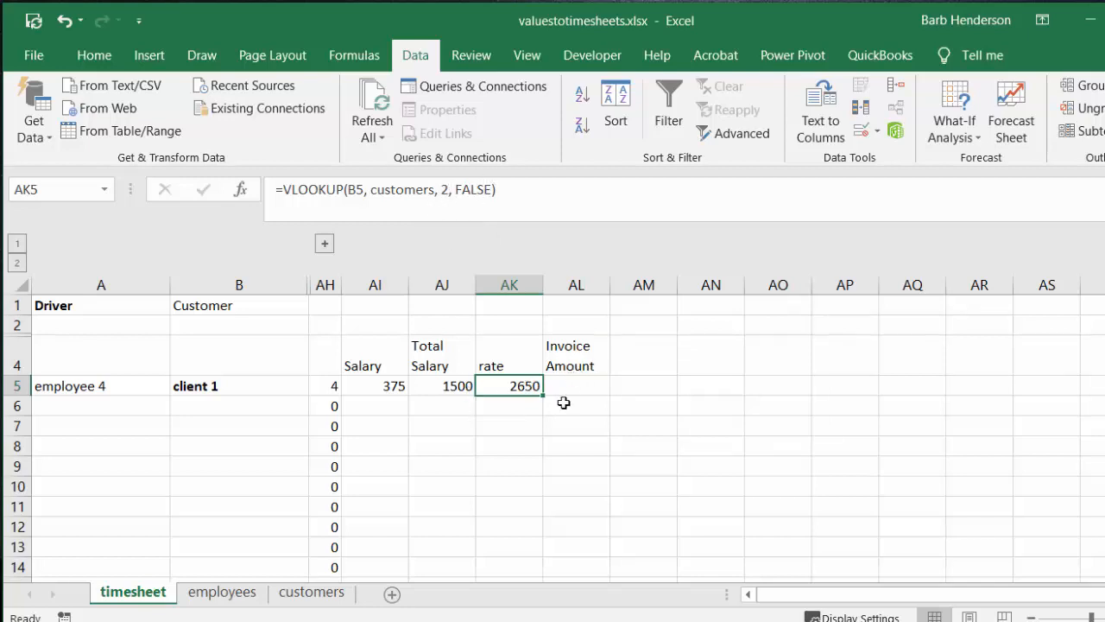
Enter Invoice Amount in AL5 as rate 2650 times the 4 days in AH5, giving 10600.
click(577, 387)
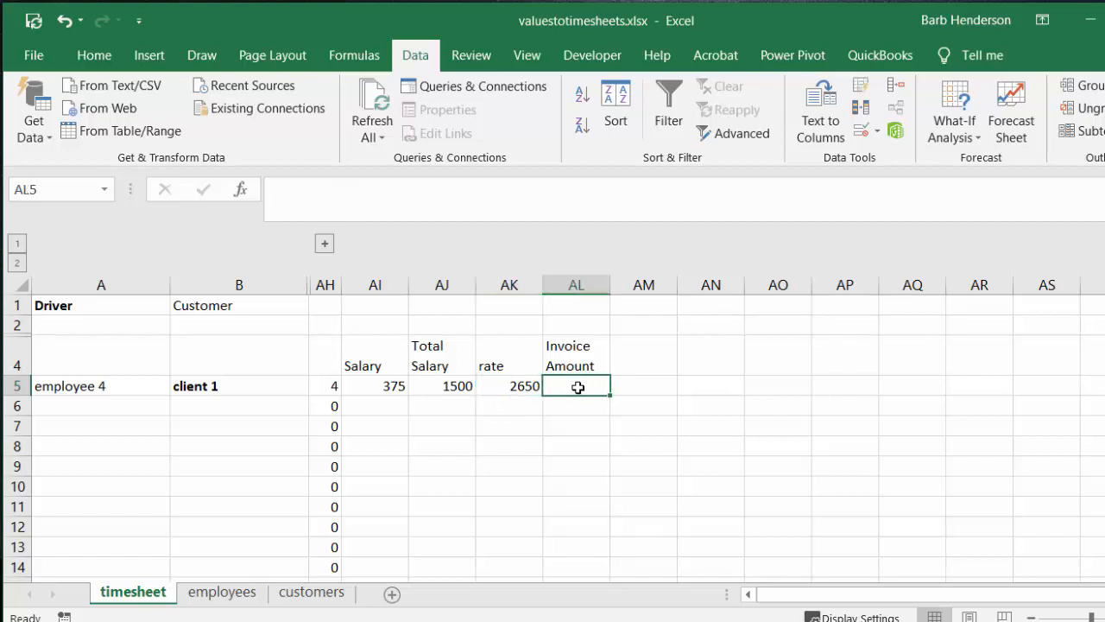
text(=)
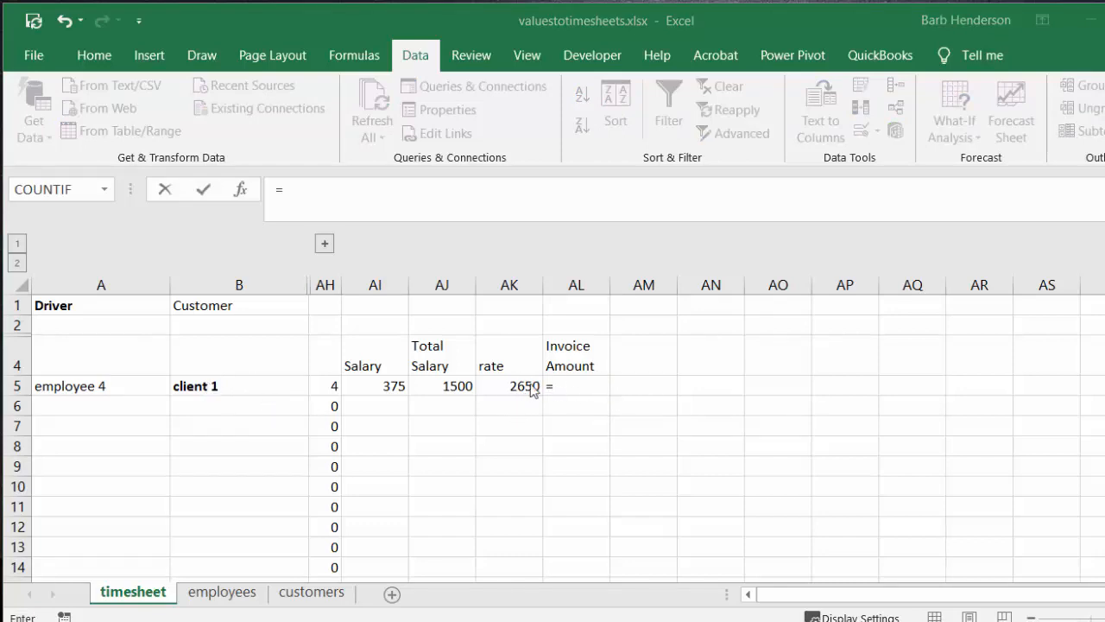
mouse_move(466, 401)
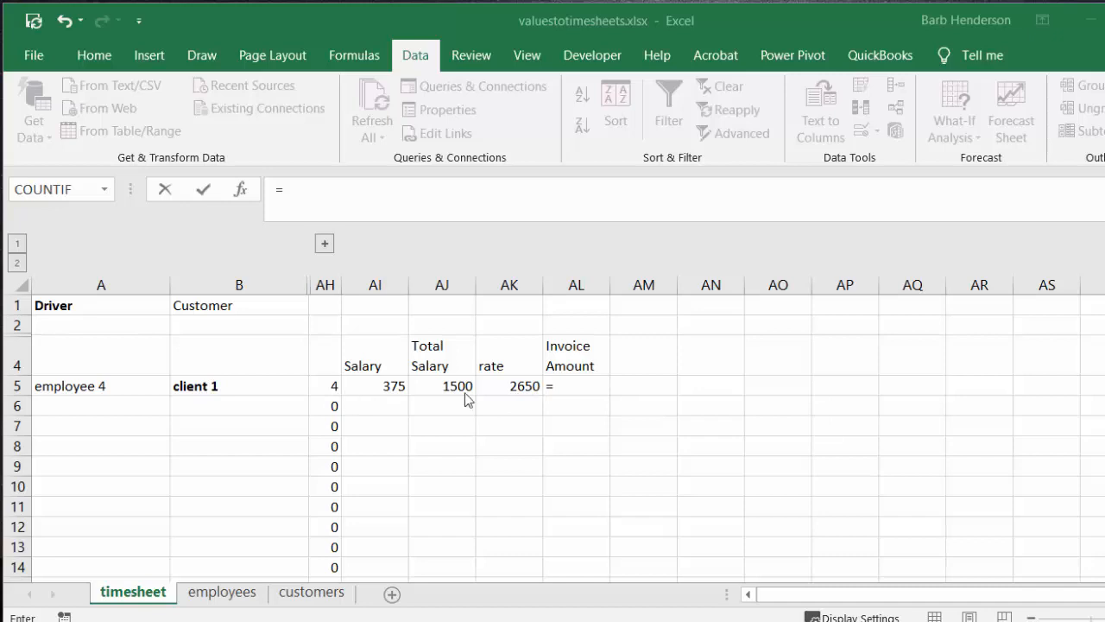
click(577, 387)
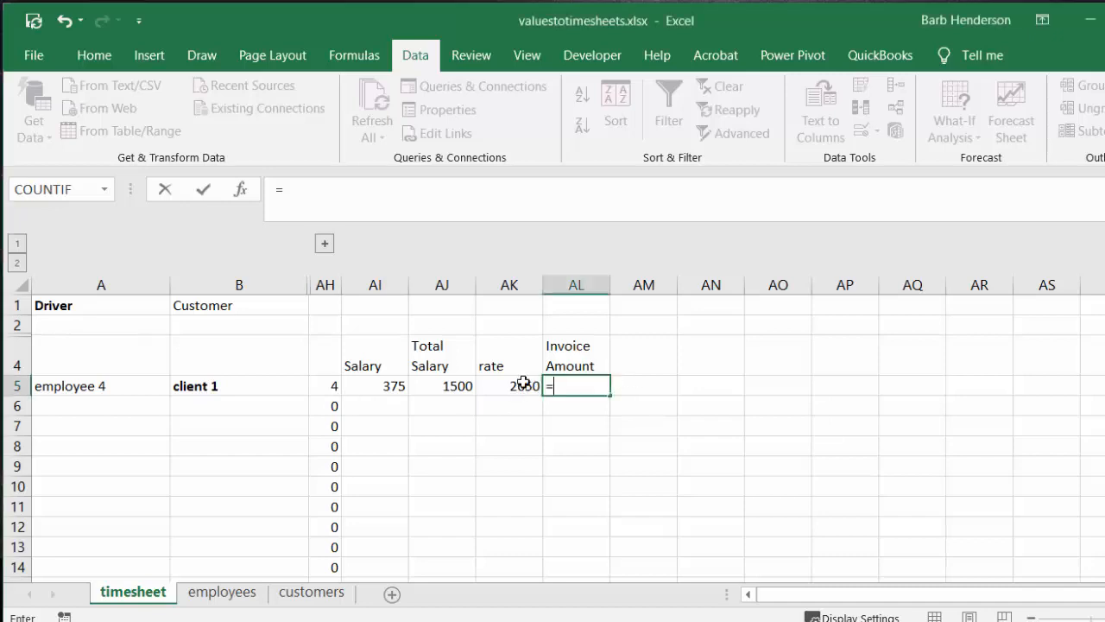
click(510, 387)
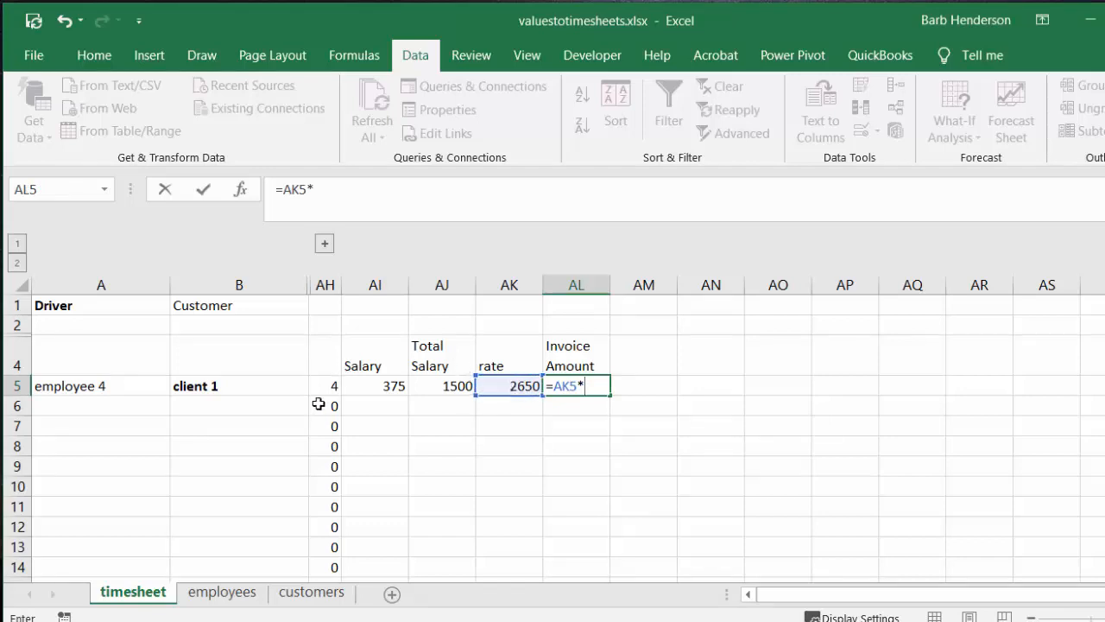
click(325, 387)
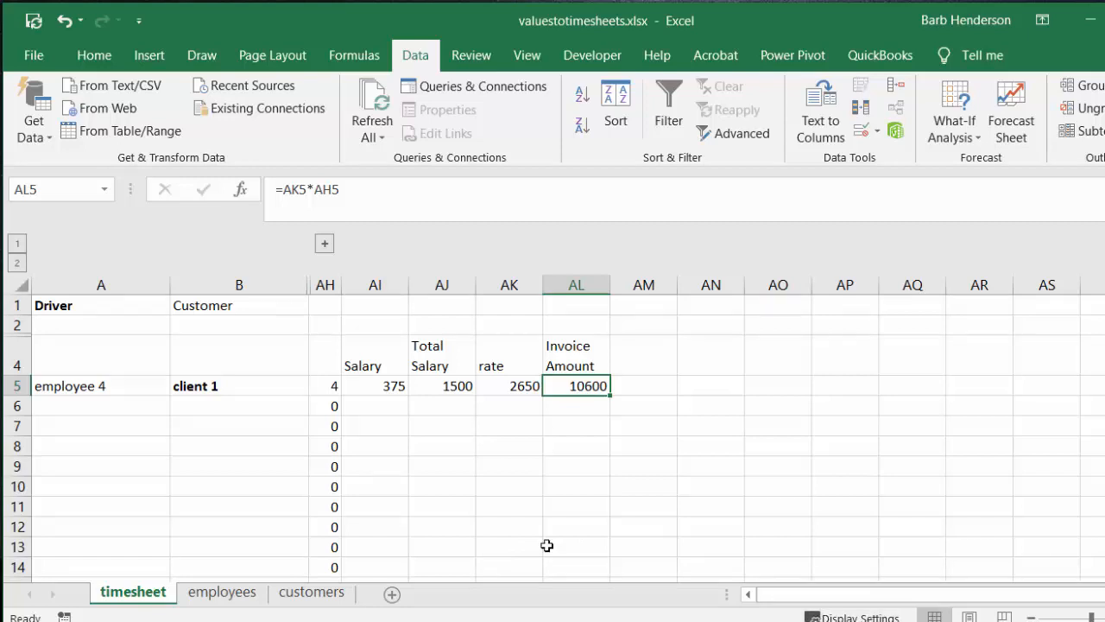
Confirm A5's Data Validation uses the employees list and extend it down the Driver and Customer rows.
click(100, 385)
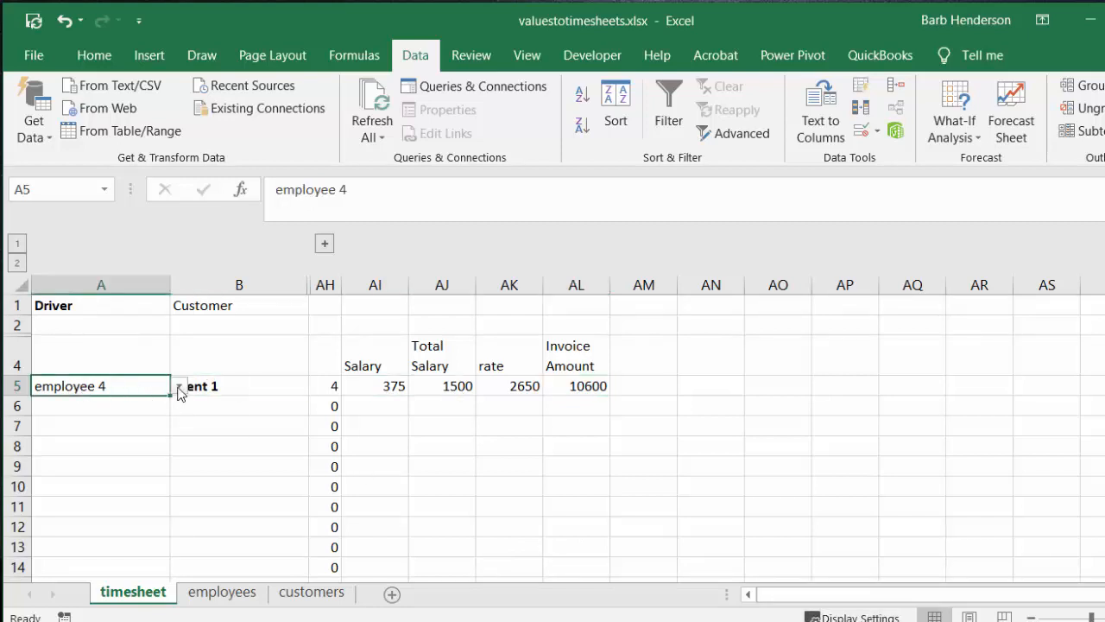
mouse_move(131, 386)
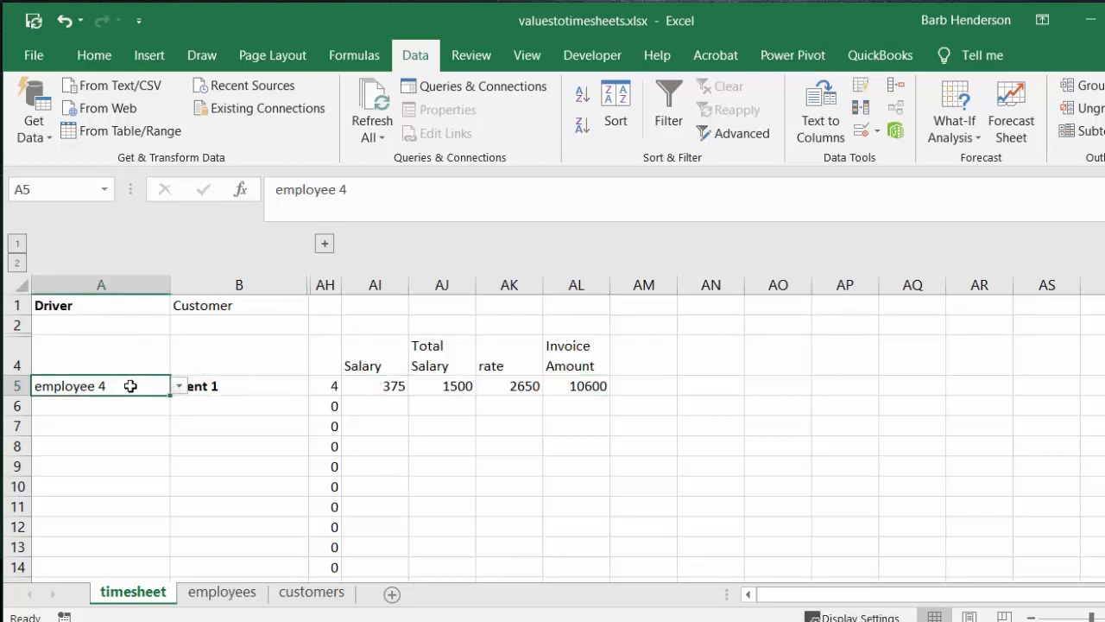
mouse_move(200, 220)
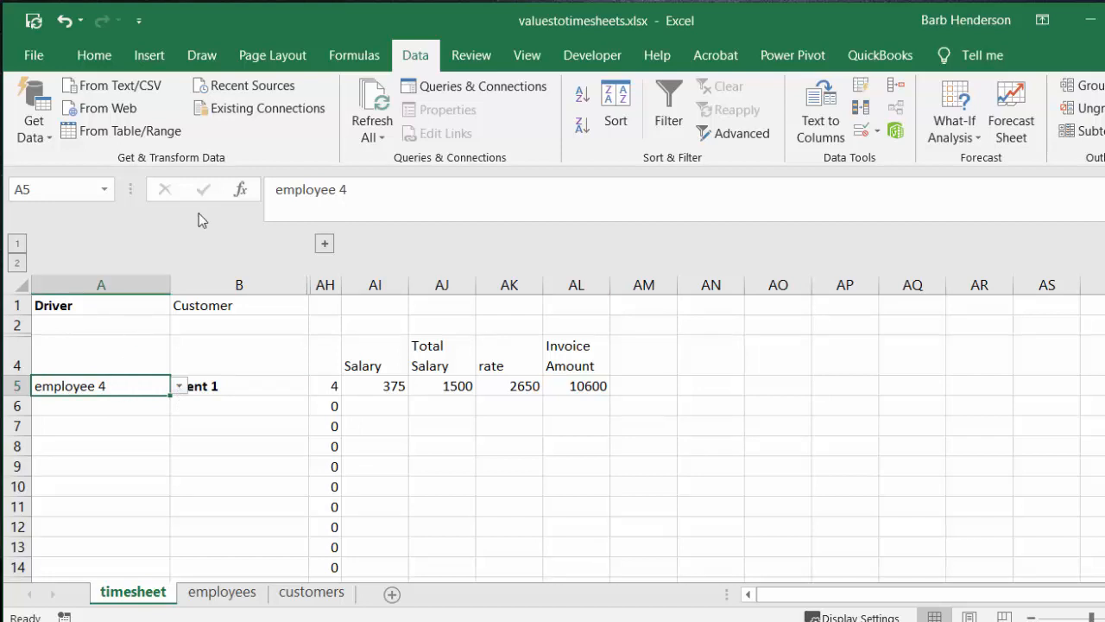
mouse_move(435, 100)
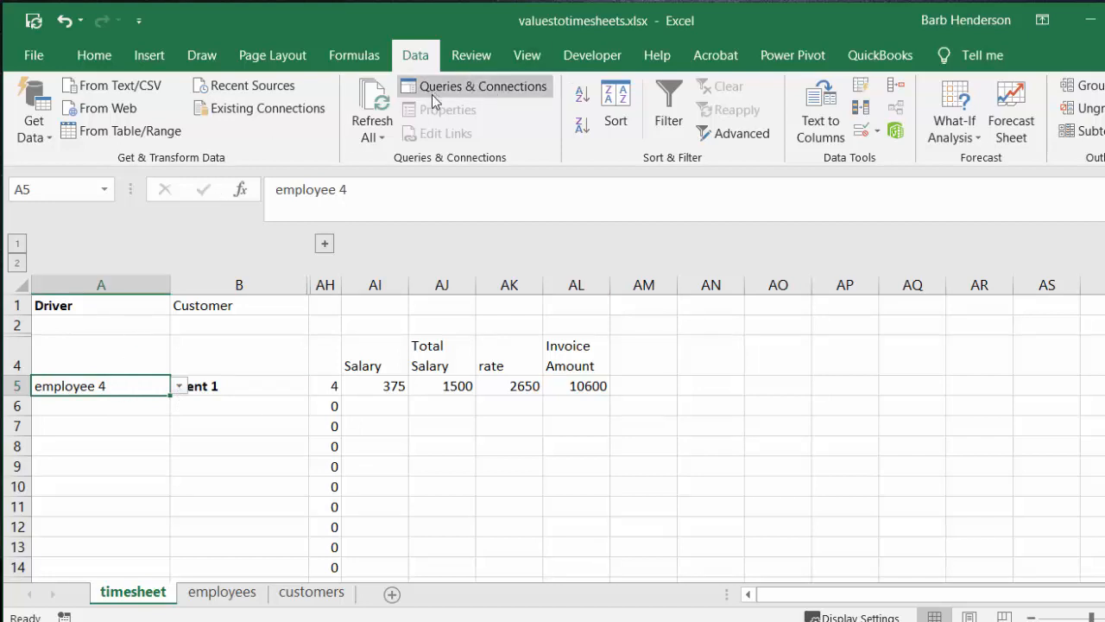
mouse_move(873, 131)
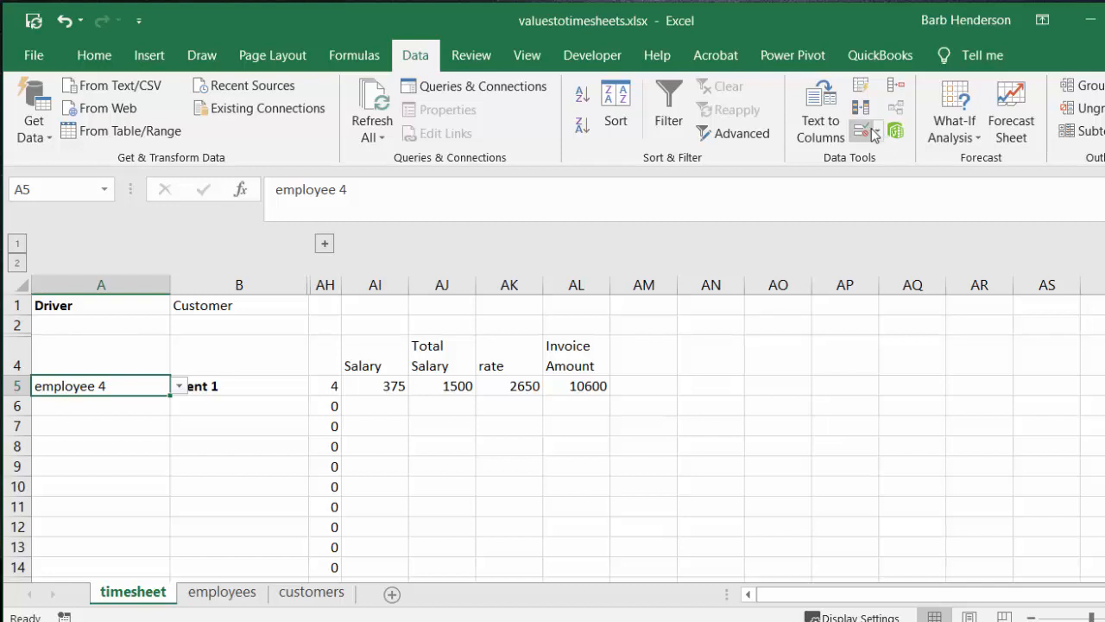
click(878, 131)
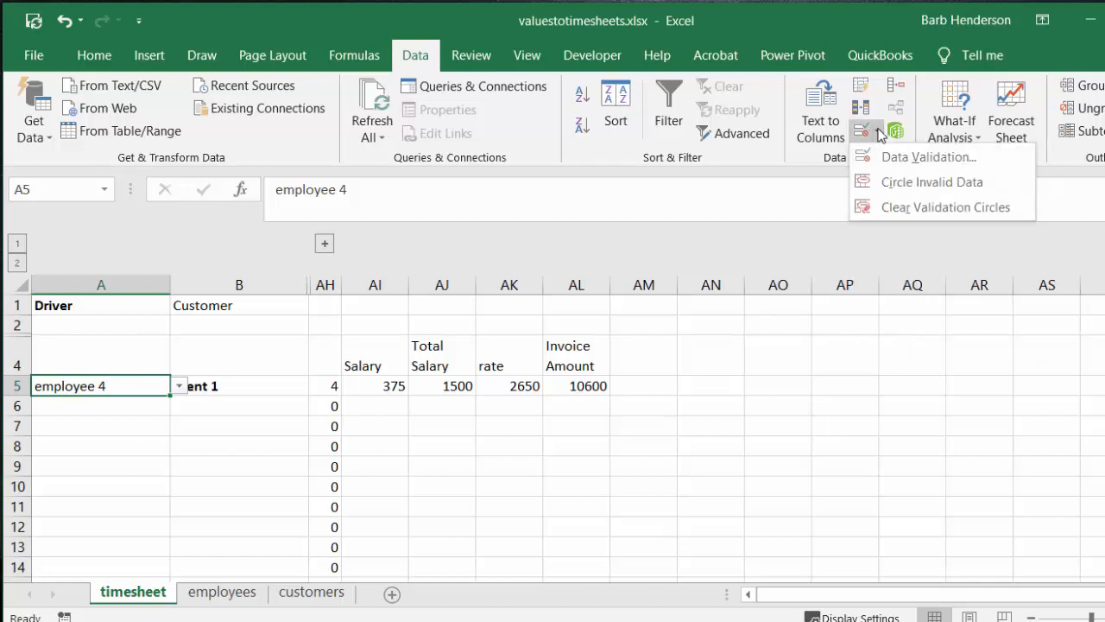
click(926, 156)
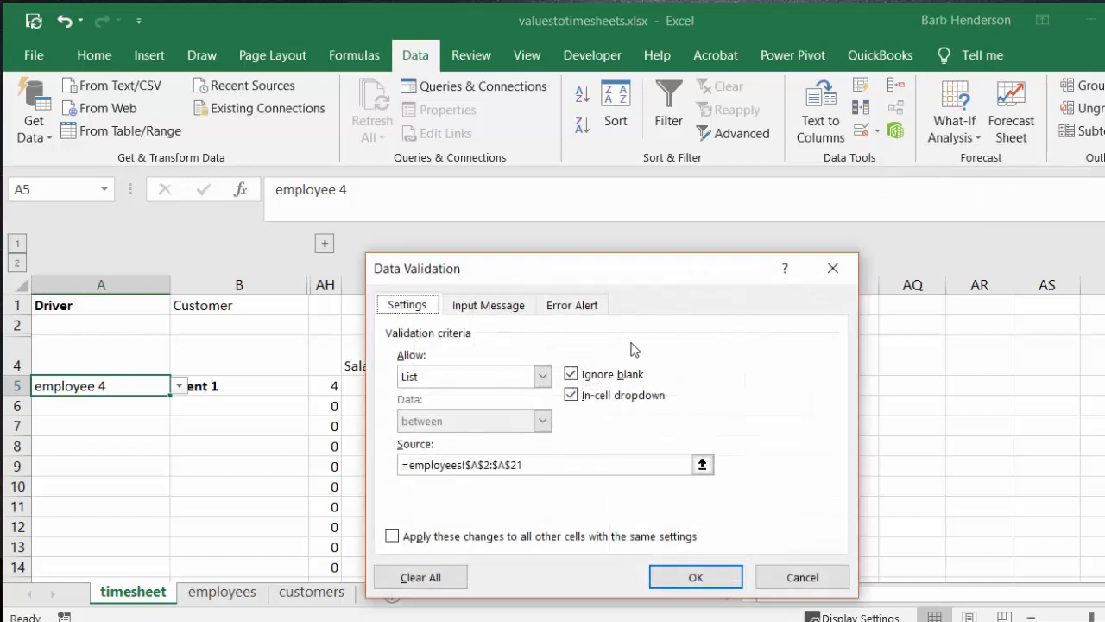
mouse_move(438, 525)
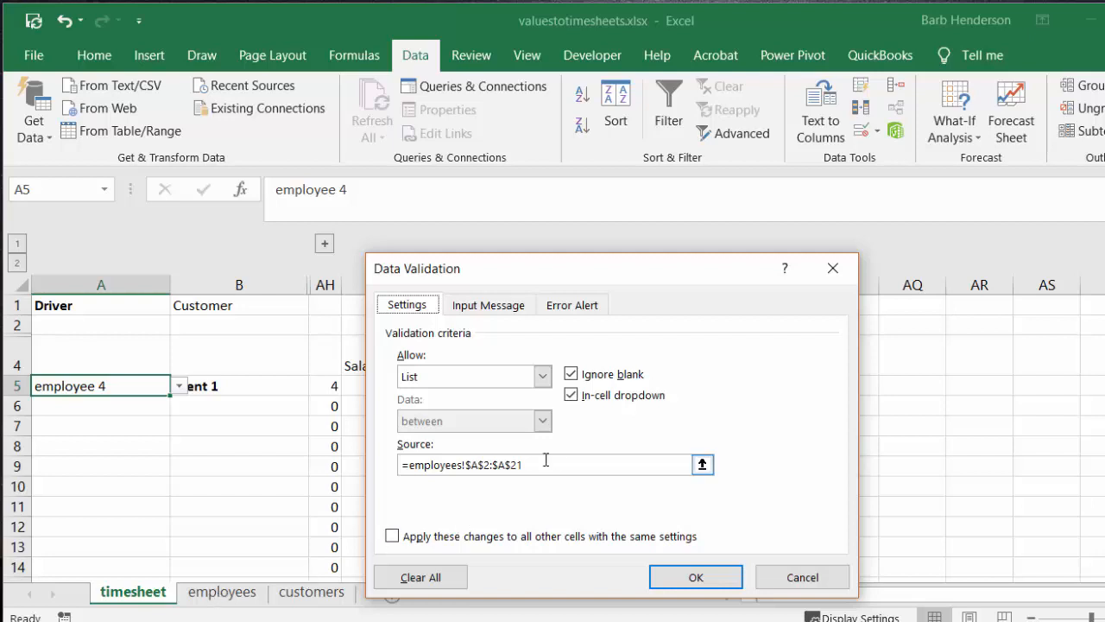
click(221, 593)
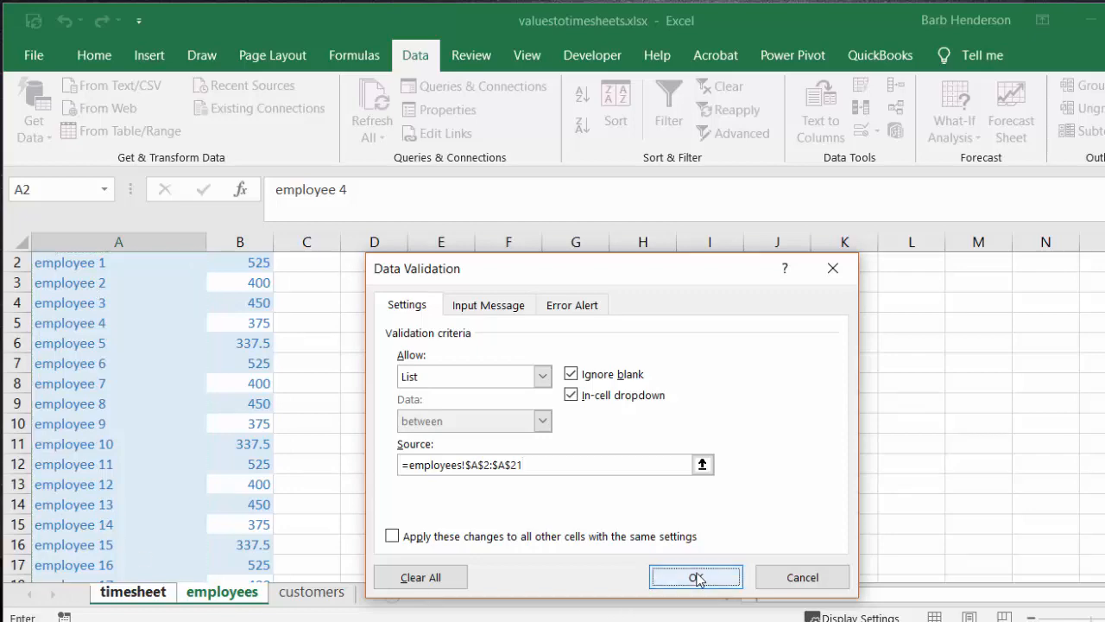
click(701, 577)
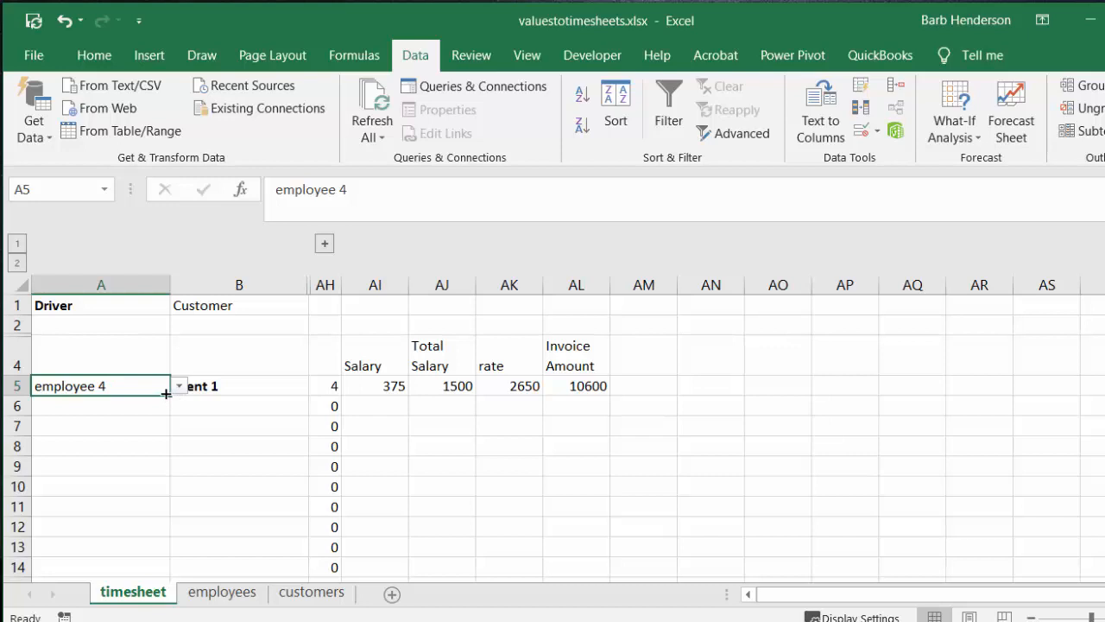
mouse_move(169, 417)
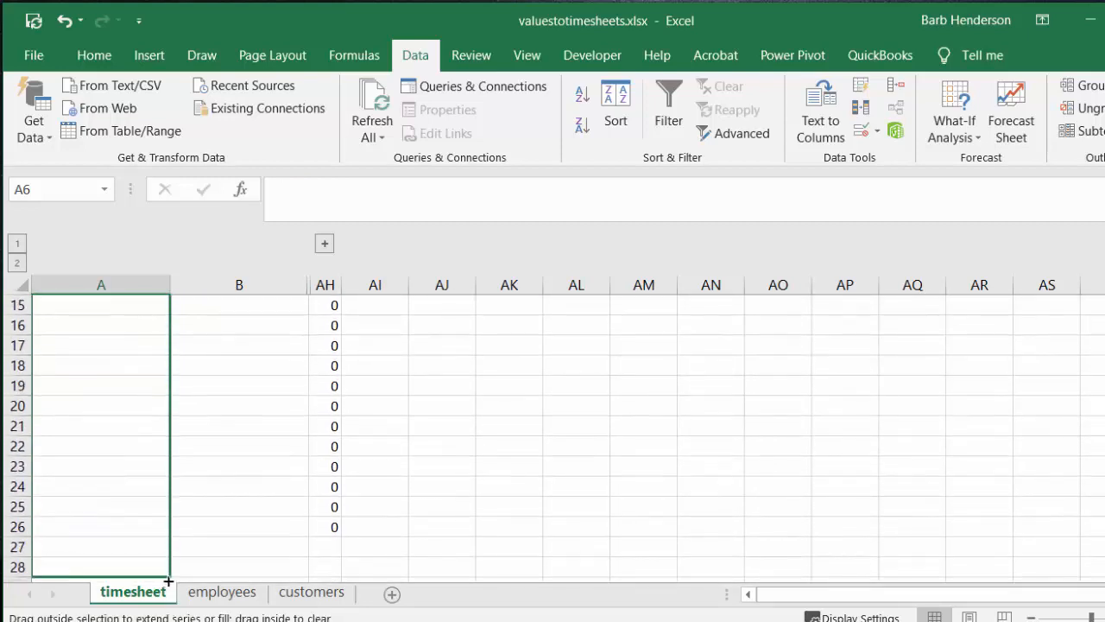
scroll(up, 3)
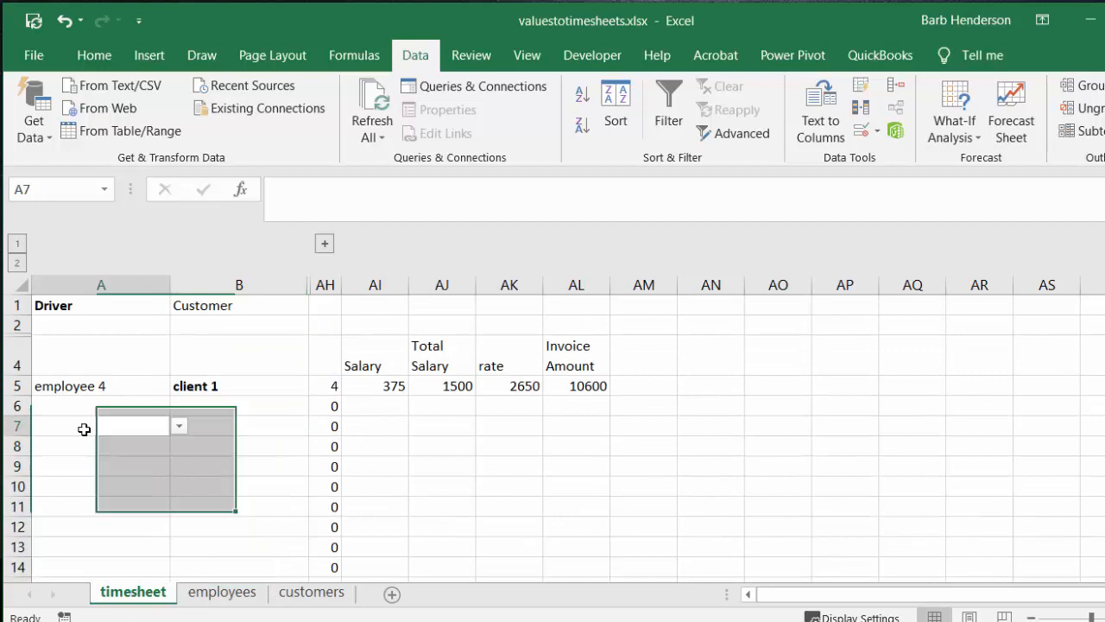
Choose employee 3 as driver and client 7 as customer in row 7 from the dropdowns.
click(179, 425)
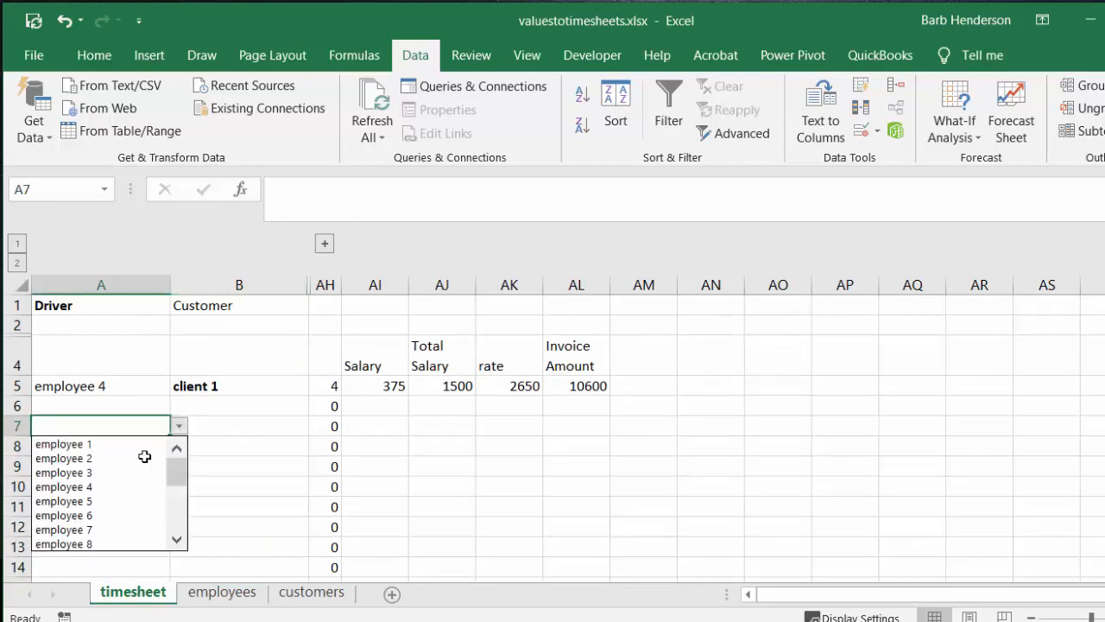
click(63, 473)
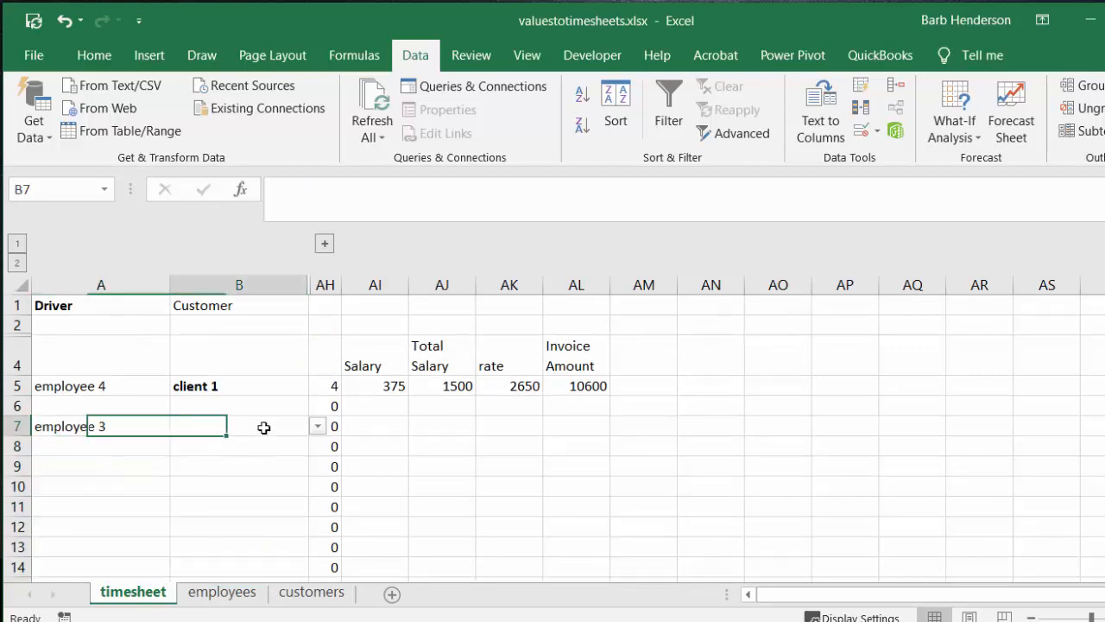
click(317, 425)
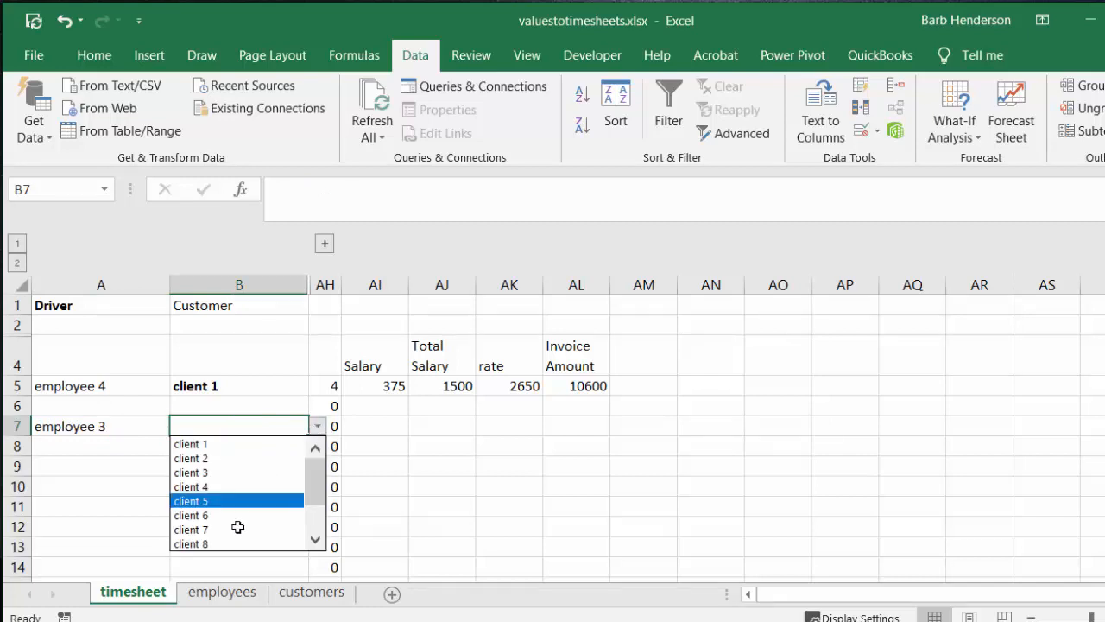
click(190, 528)
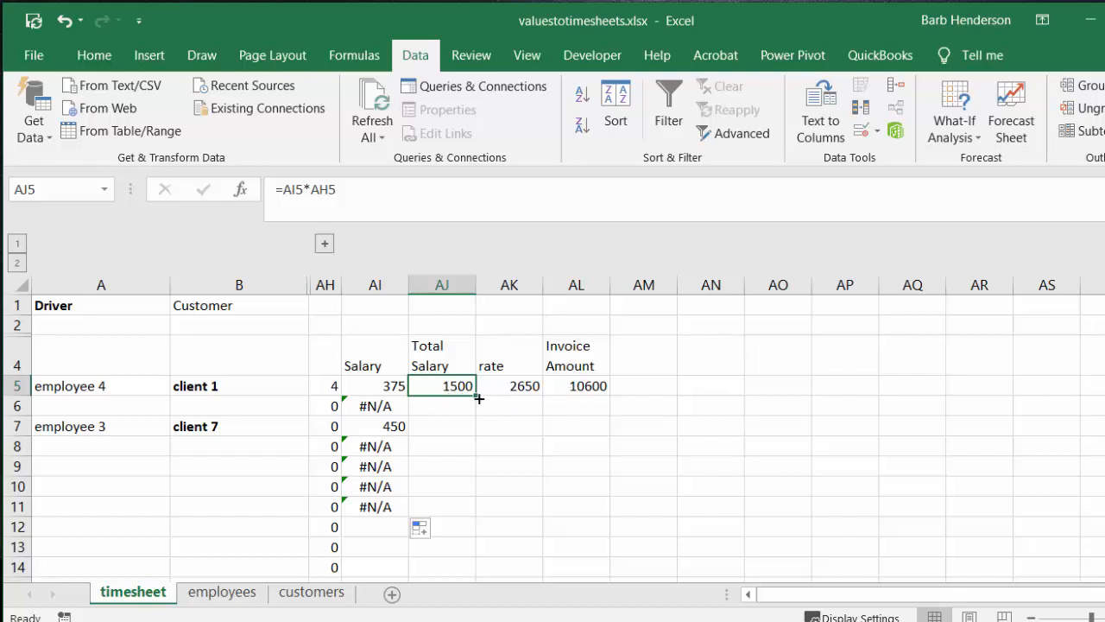
Fill the total salary, rate lookup and invoice amount formulas down through row 11.
drag(480, 397, 463, 506)
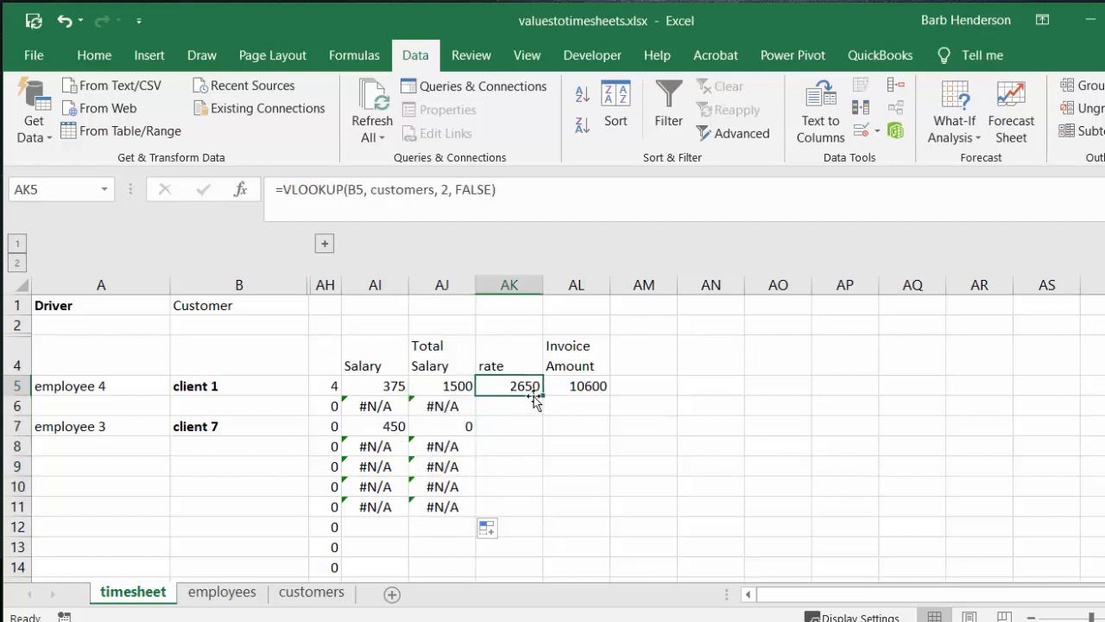
drag(507, 387, 508, 445)
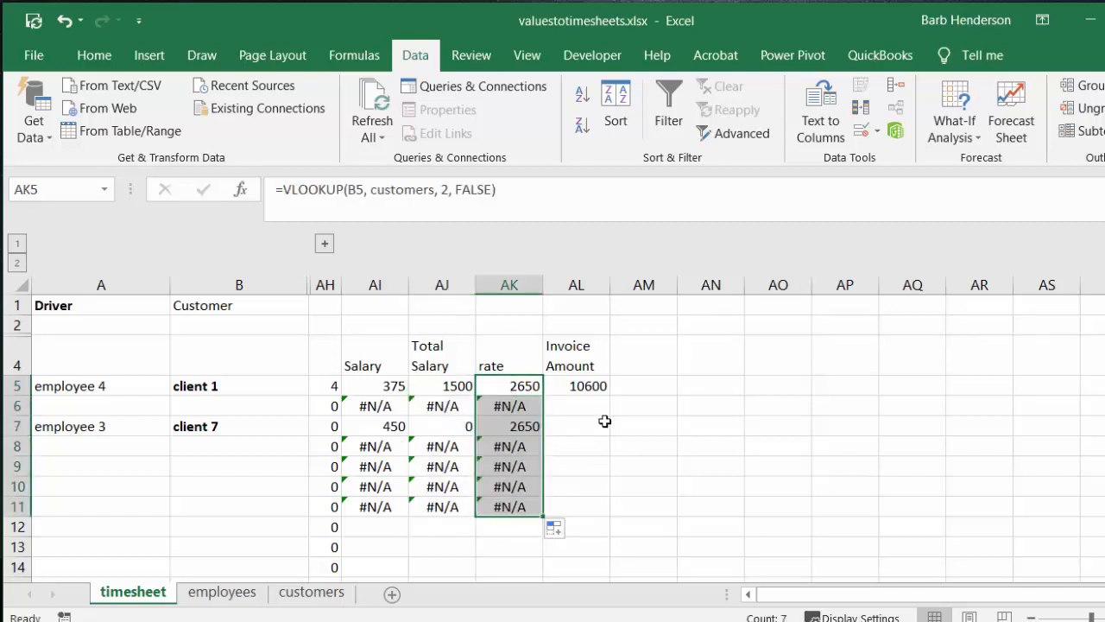
click(577, 387)
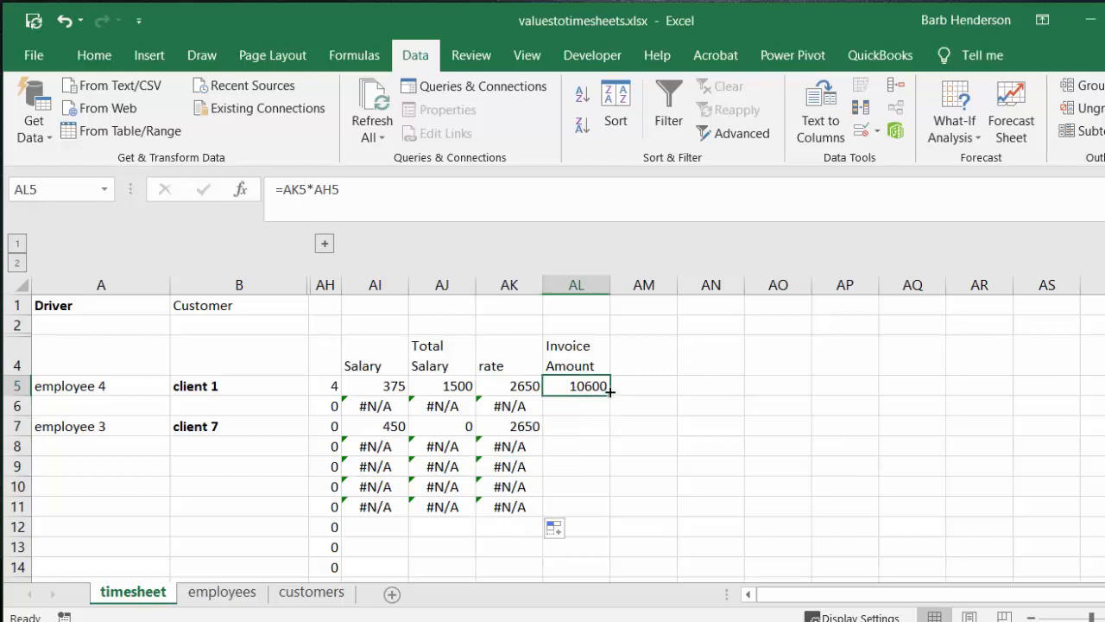
drag(612, 387, 577, 518)
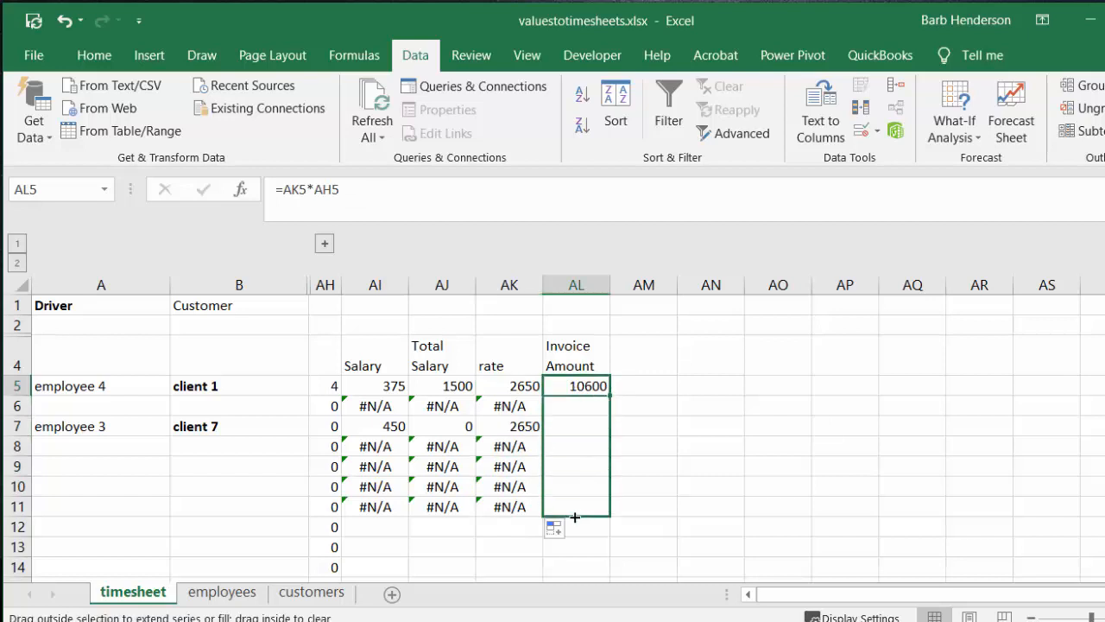
drag(575, 387, 575, 510)
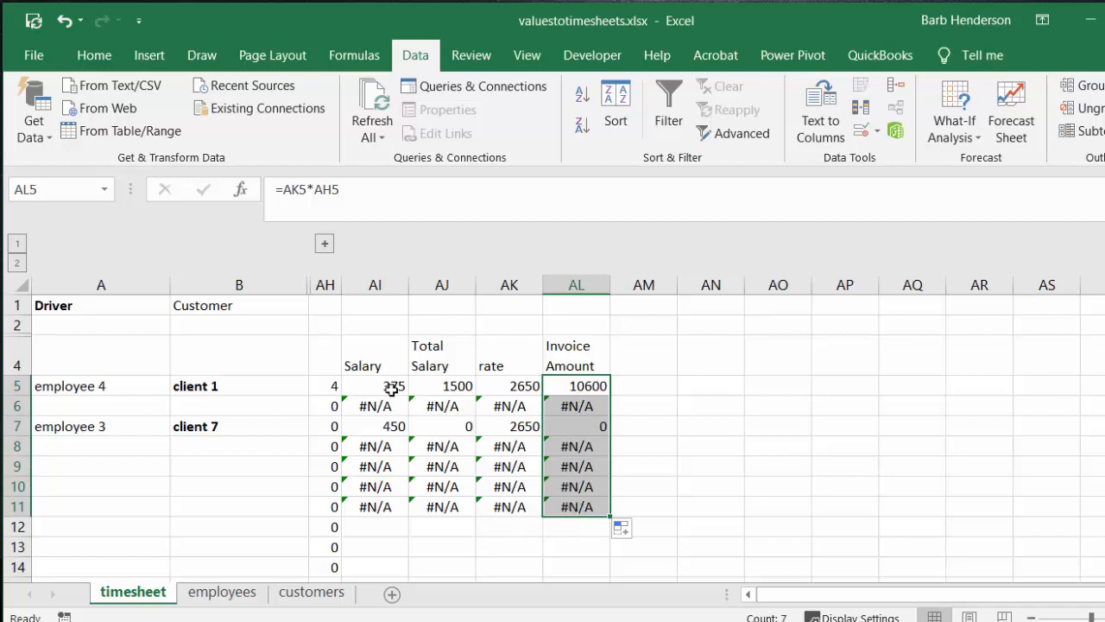
Wrap AI5's salary lookup as =IFERROR(VLOOKUP(A5,employee,2,FALSE),"") to show blanks.
click(374, 385)
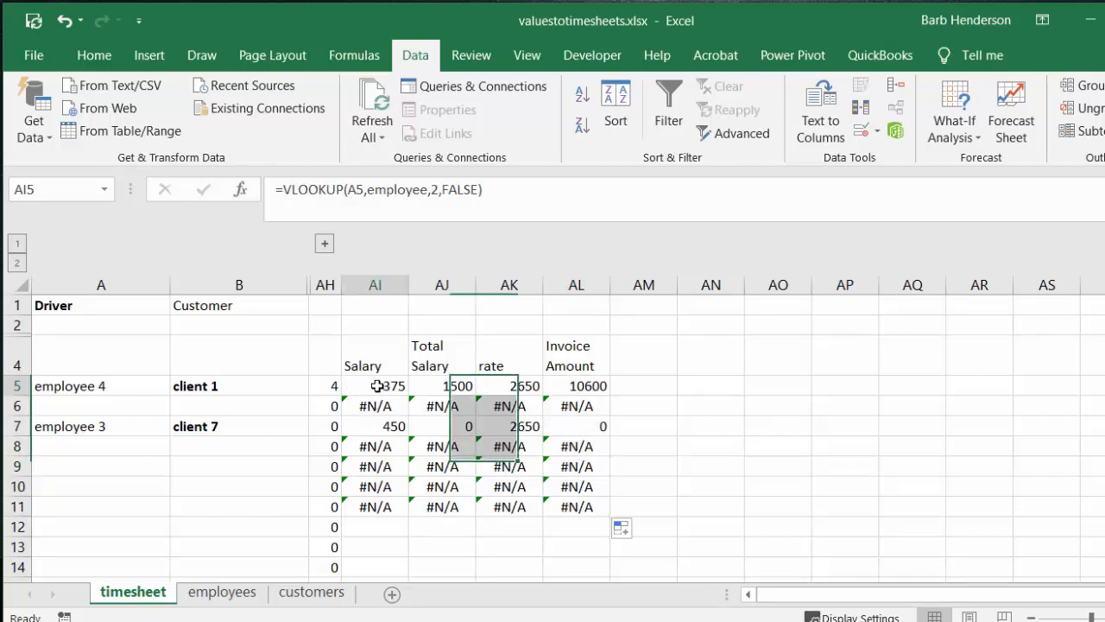
click(375, 385)
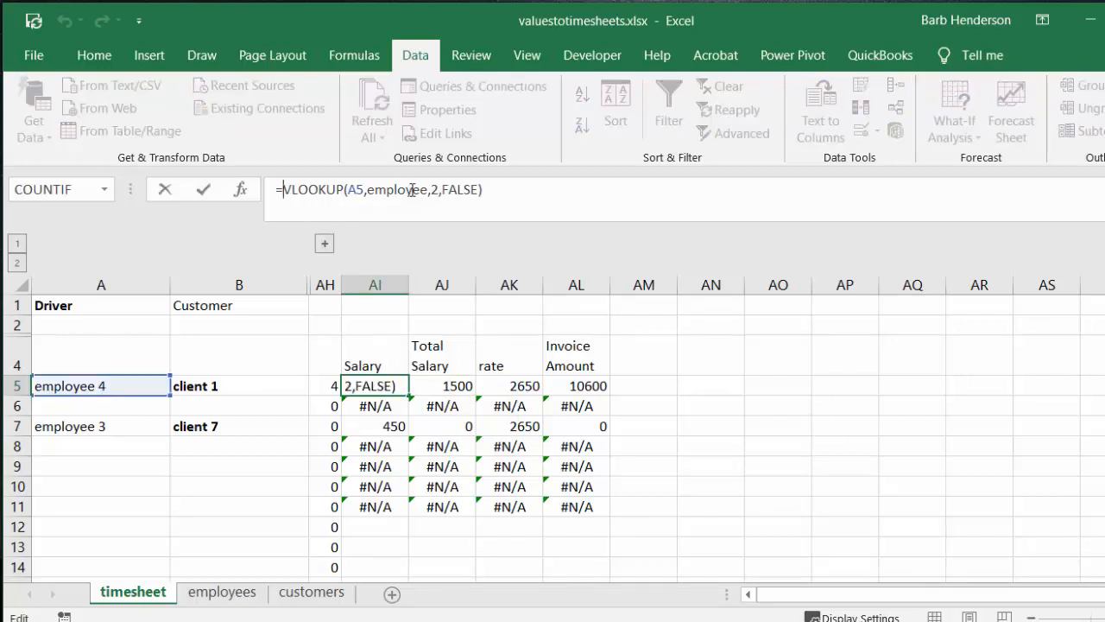
text(if)
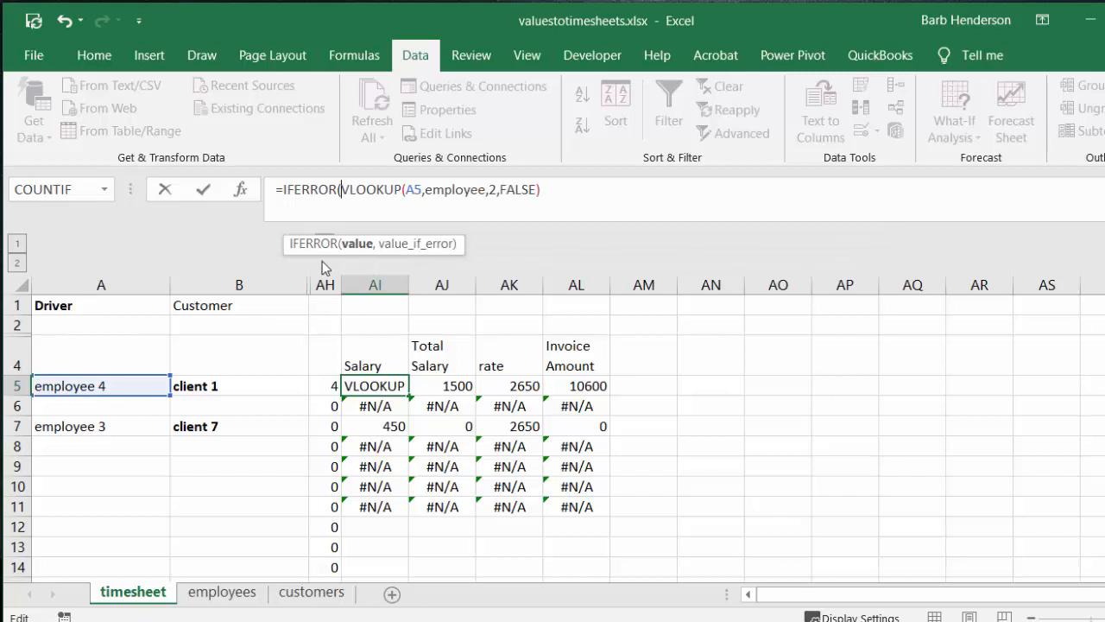
mouse_move(320, 211)
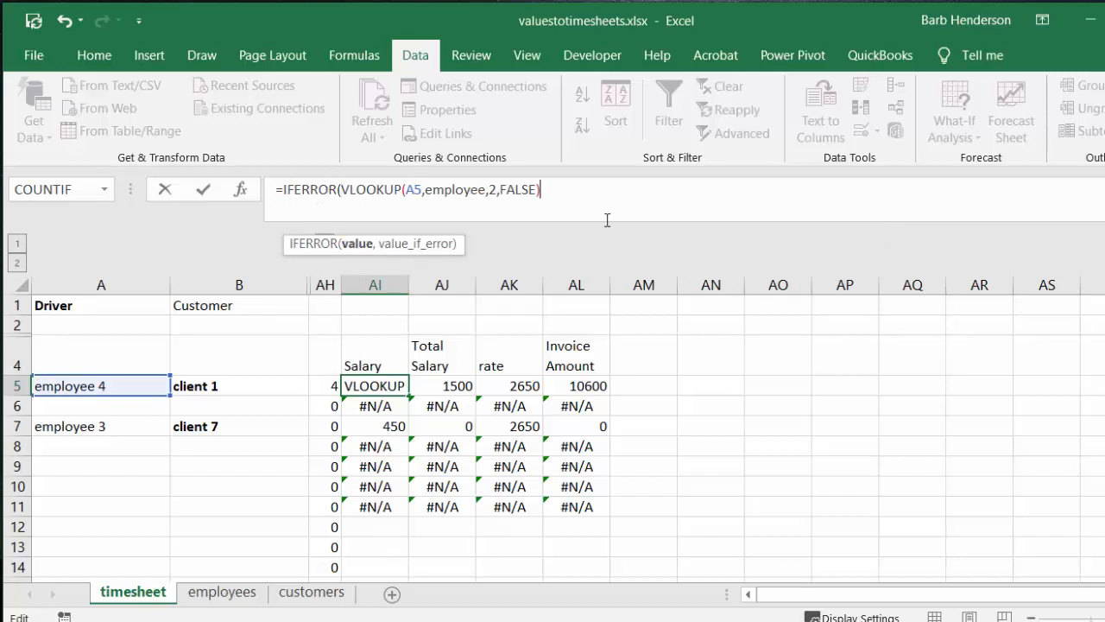
text(,)
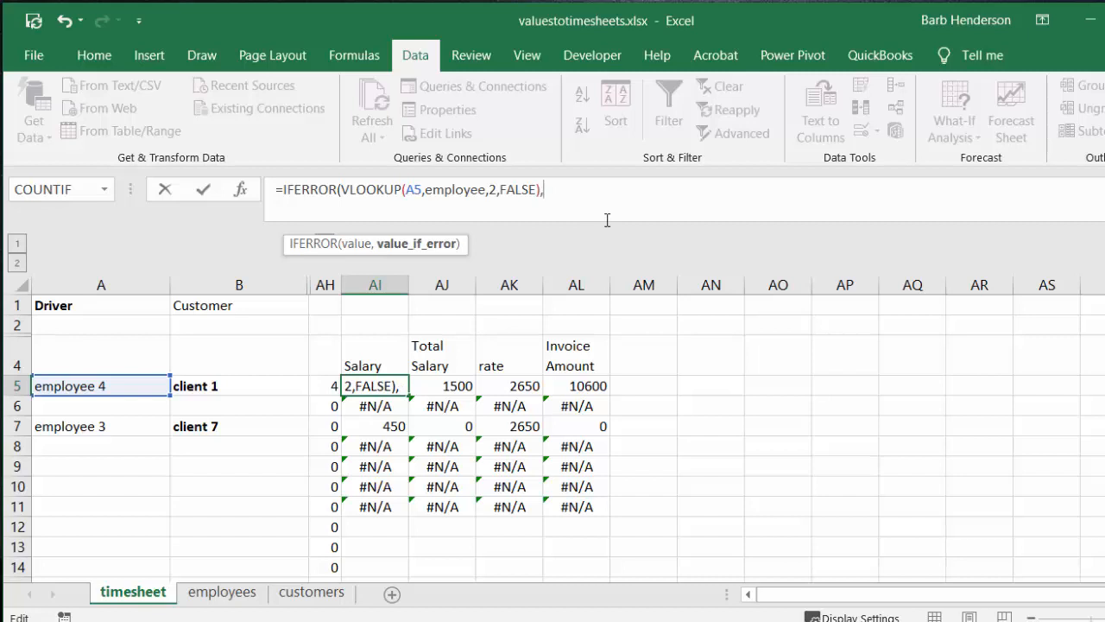
text("")
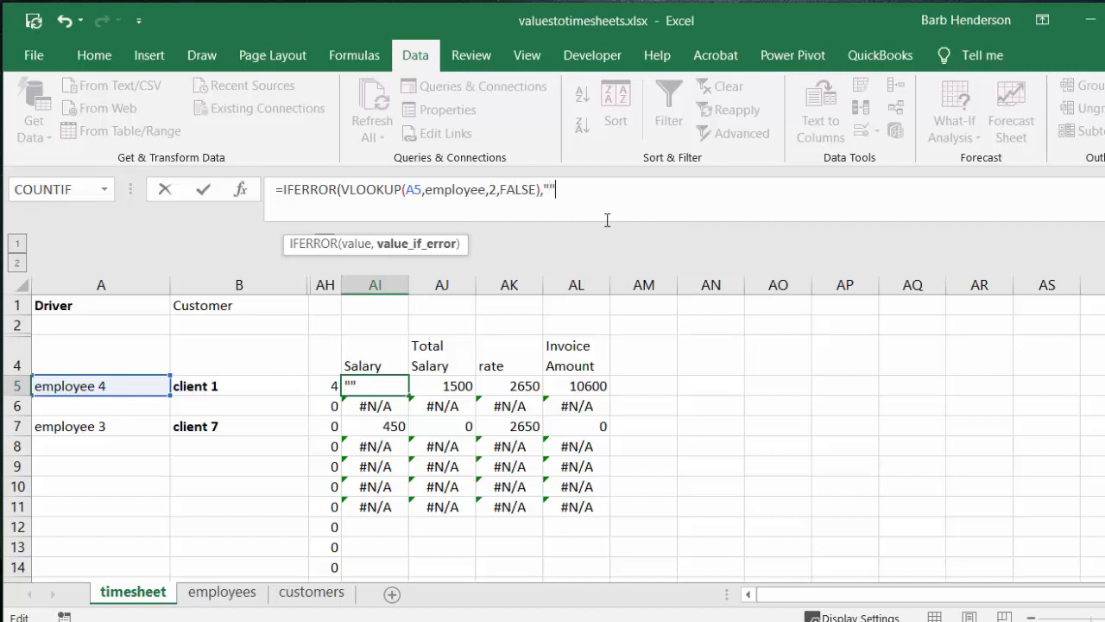
text())
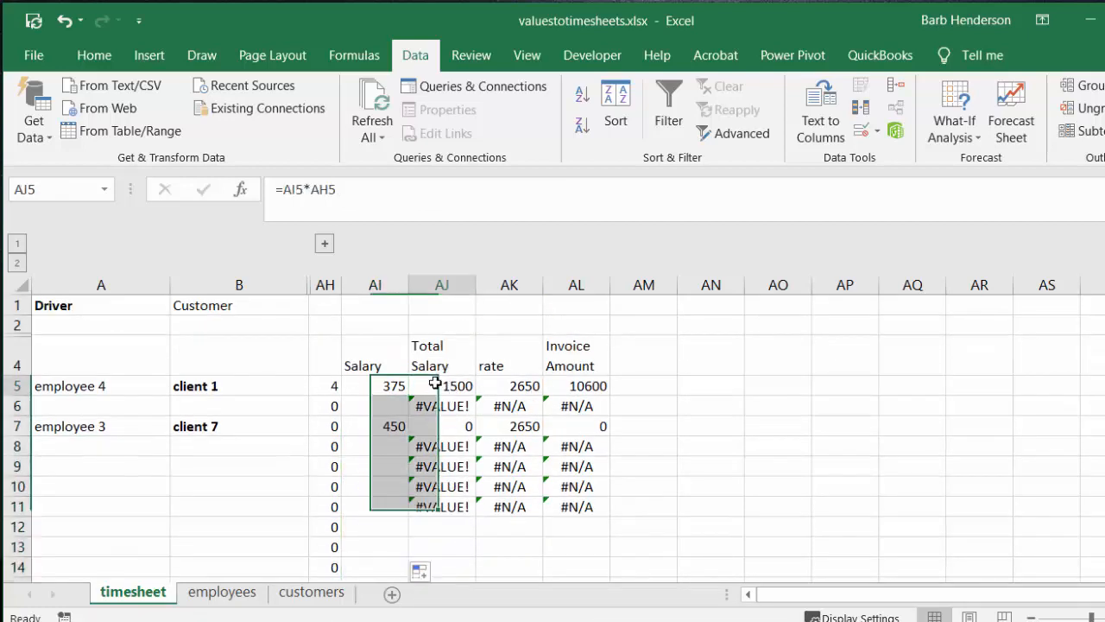
Change AJ5 to =IFERROR(AI5*AH5,"") and fill it down the Total Salary column.
double_click(441, 385)
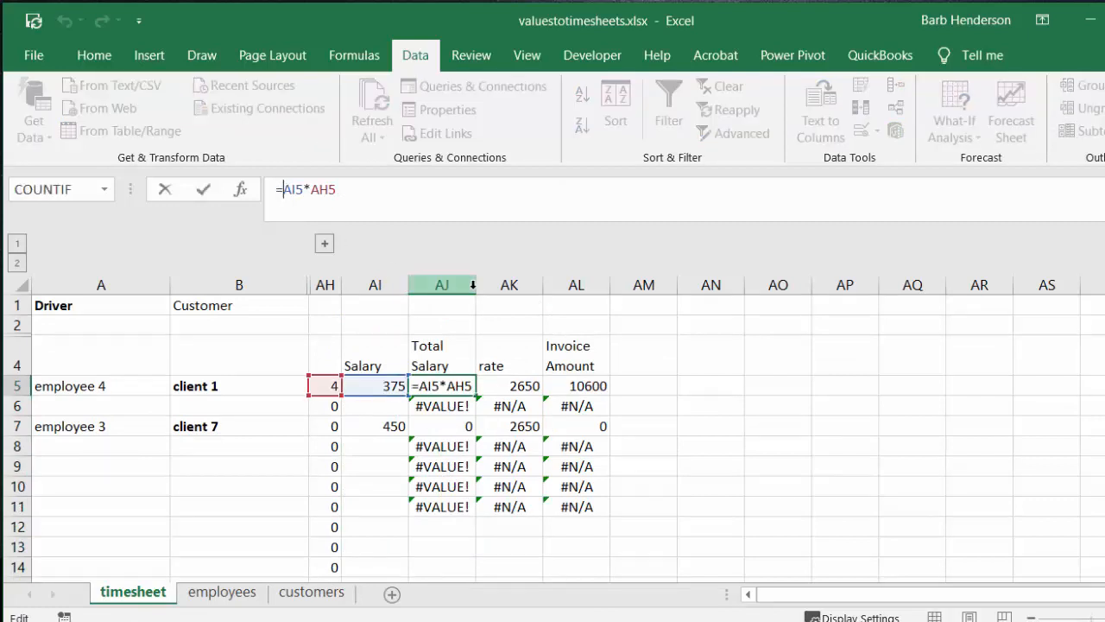
text(if)
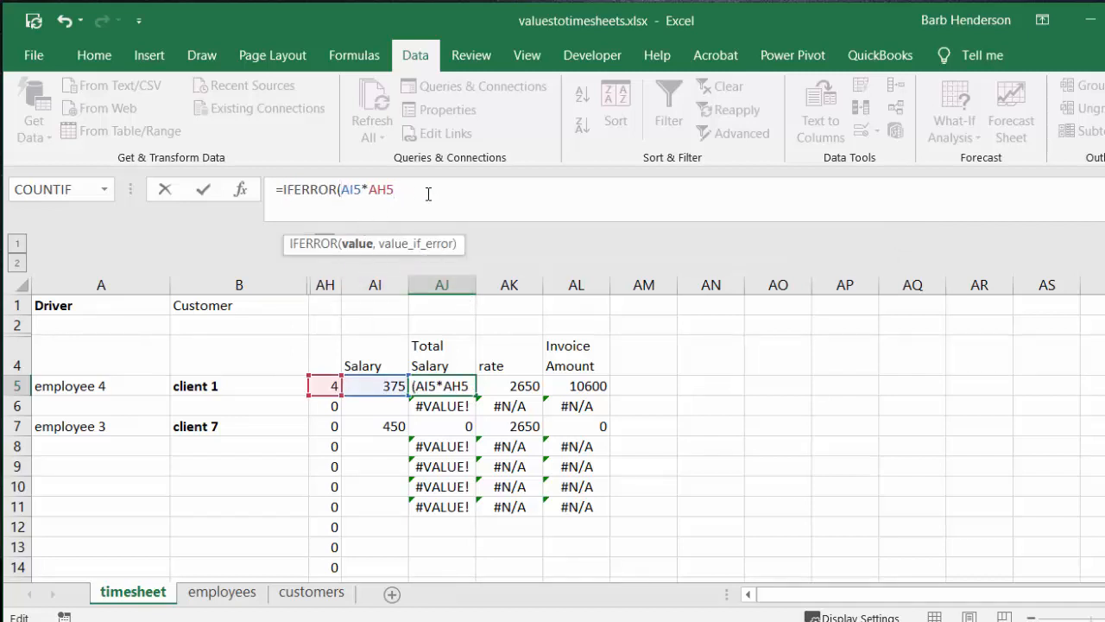
text(,")
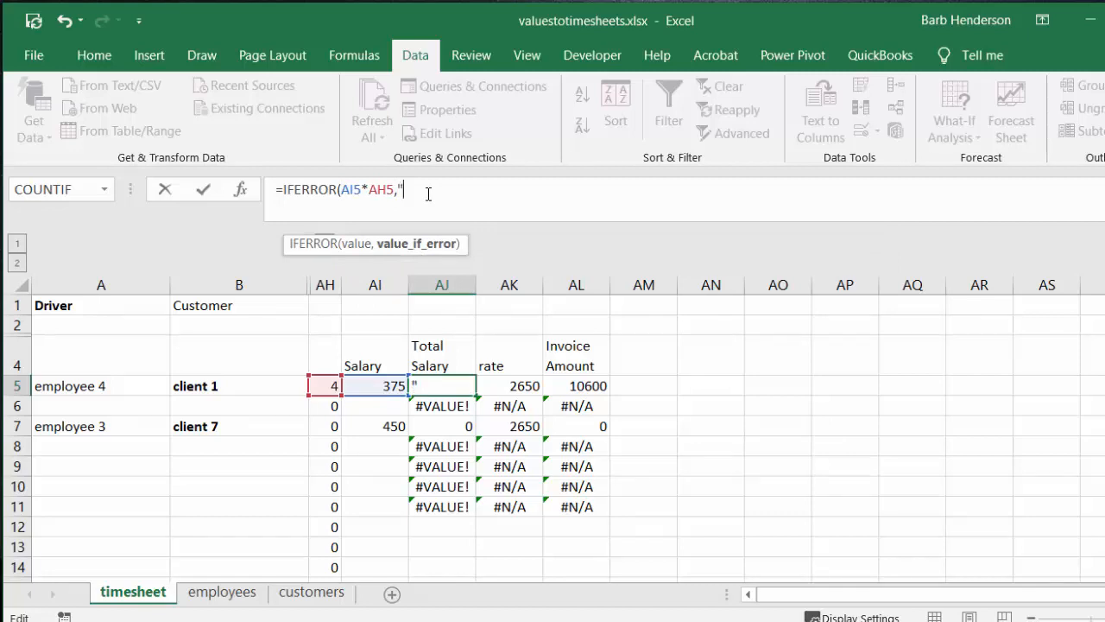
text(""))
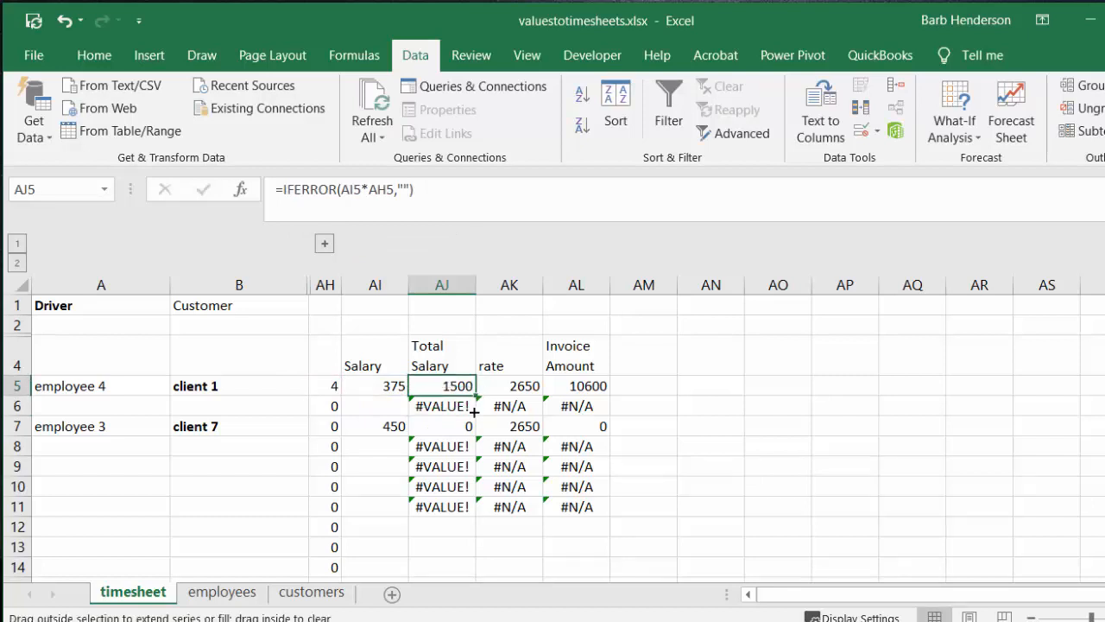
drag(473, 398, 456, 568)
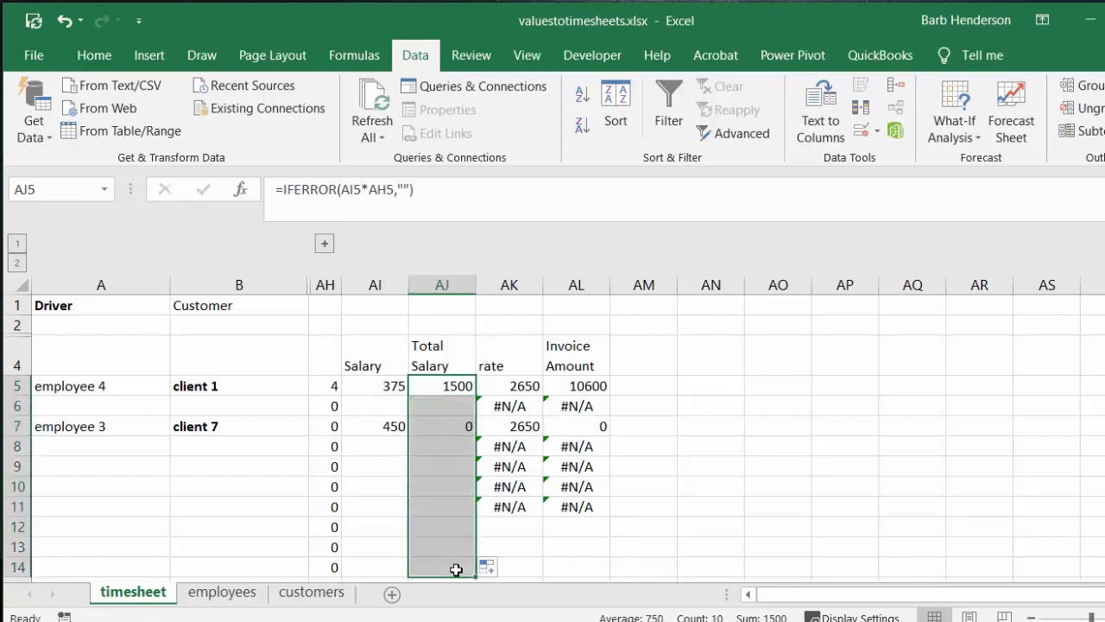
mouse_move(499, 387)
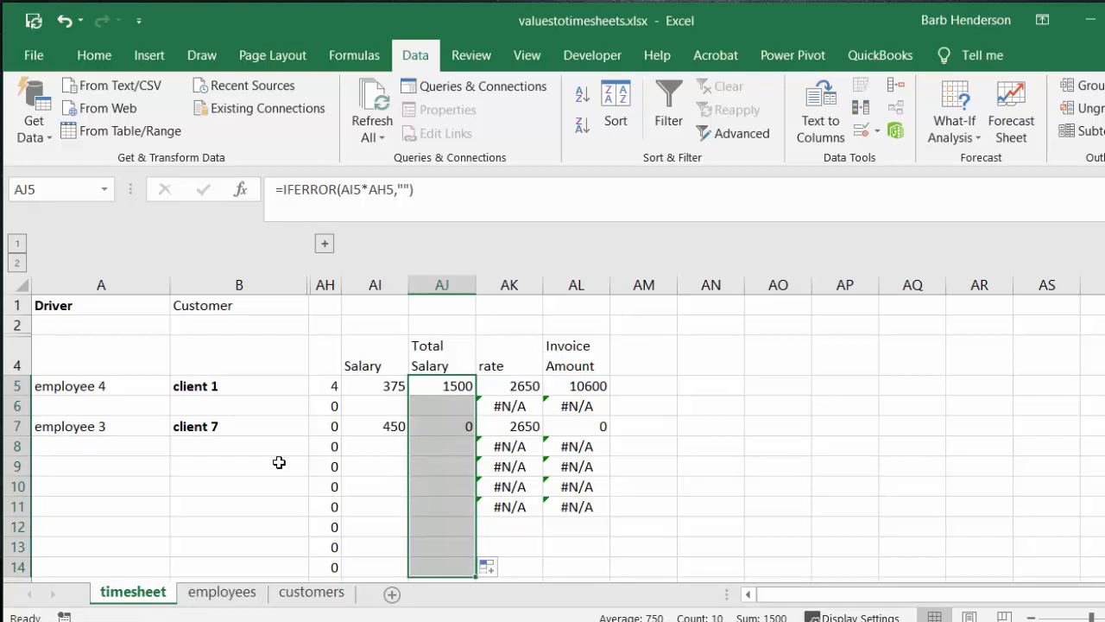
mouse_move(380, 608)
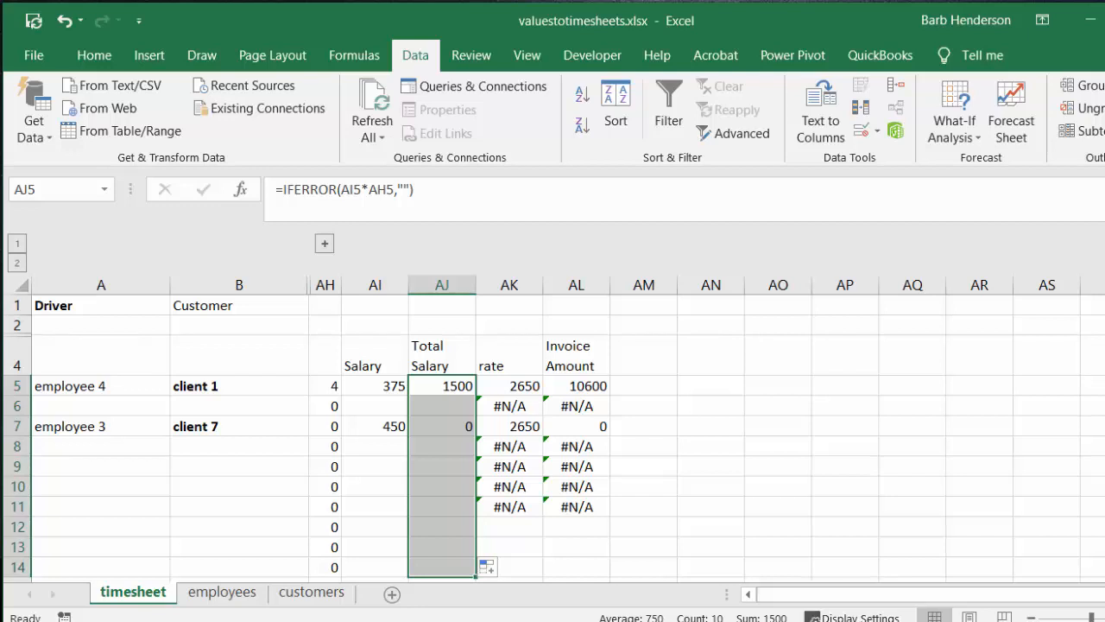
mouse_move(245, 442)
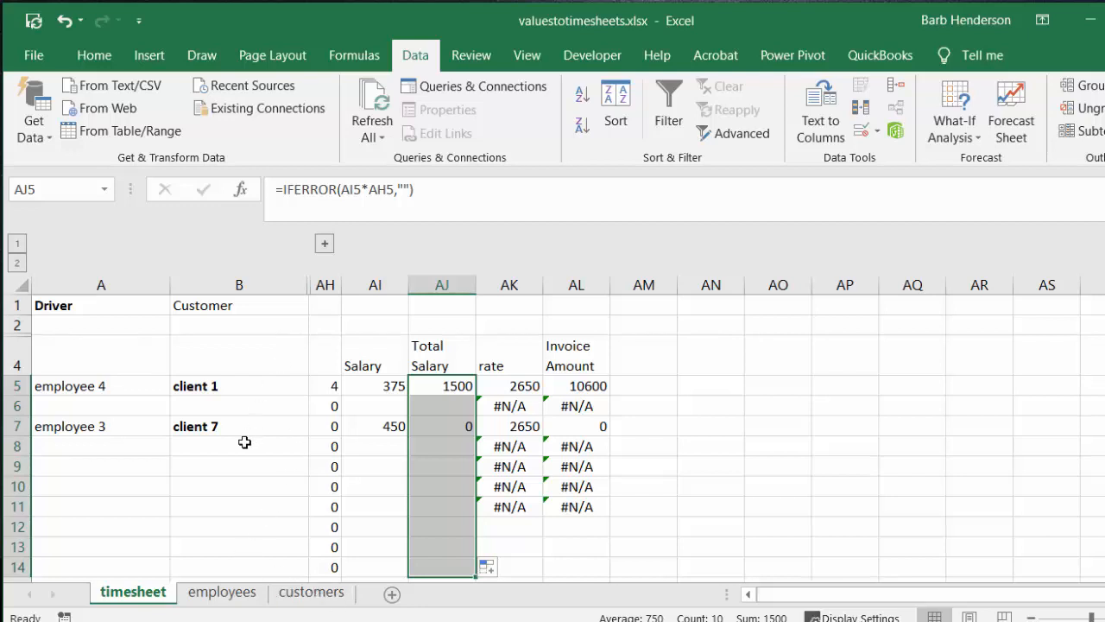
mouse_move(663, 528)
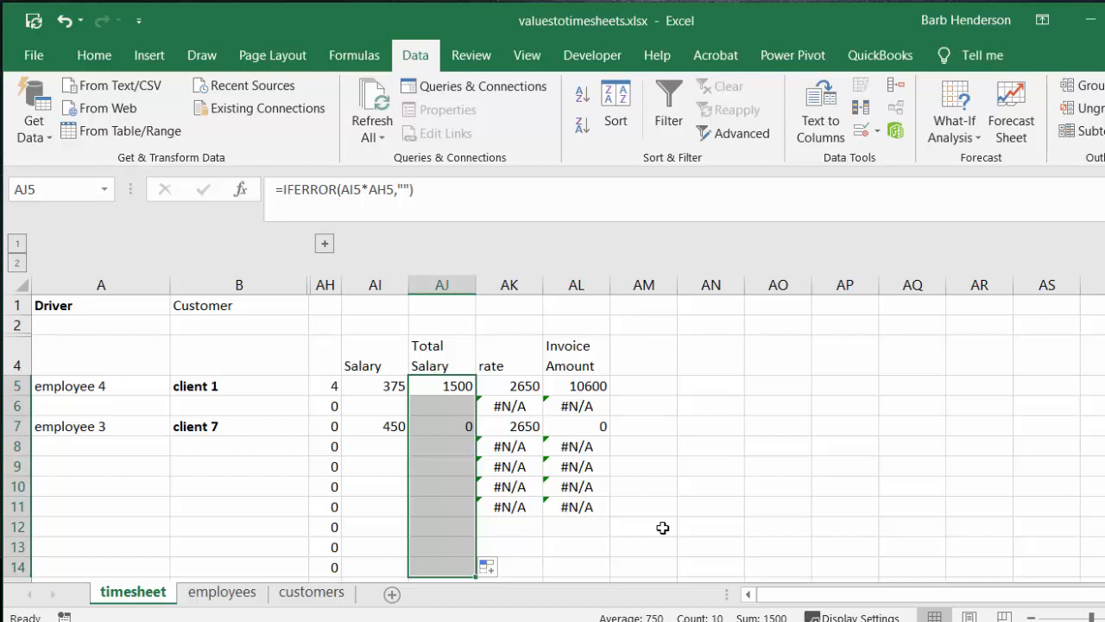
mouse_move(338, 278)
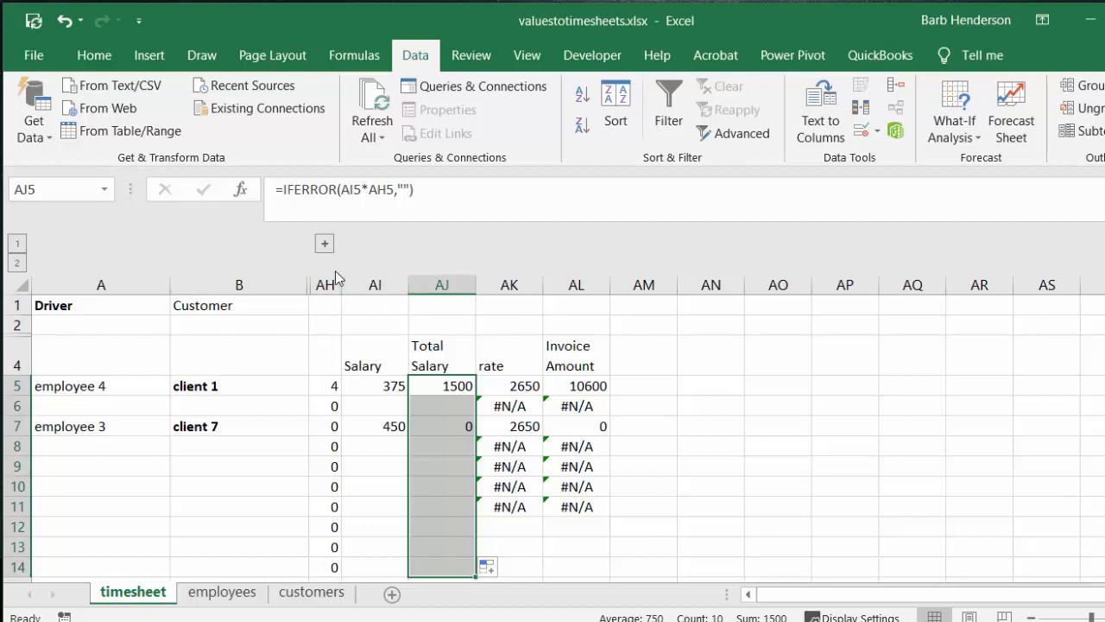
mouse_move(325, 245)
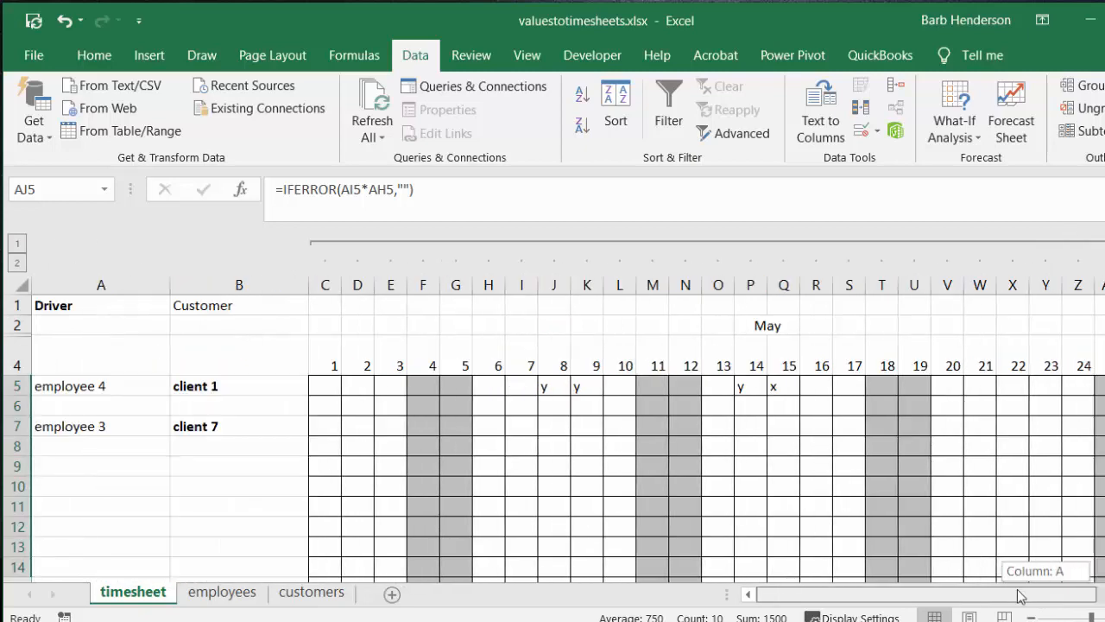
scroll(right, 3)
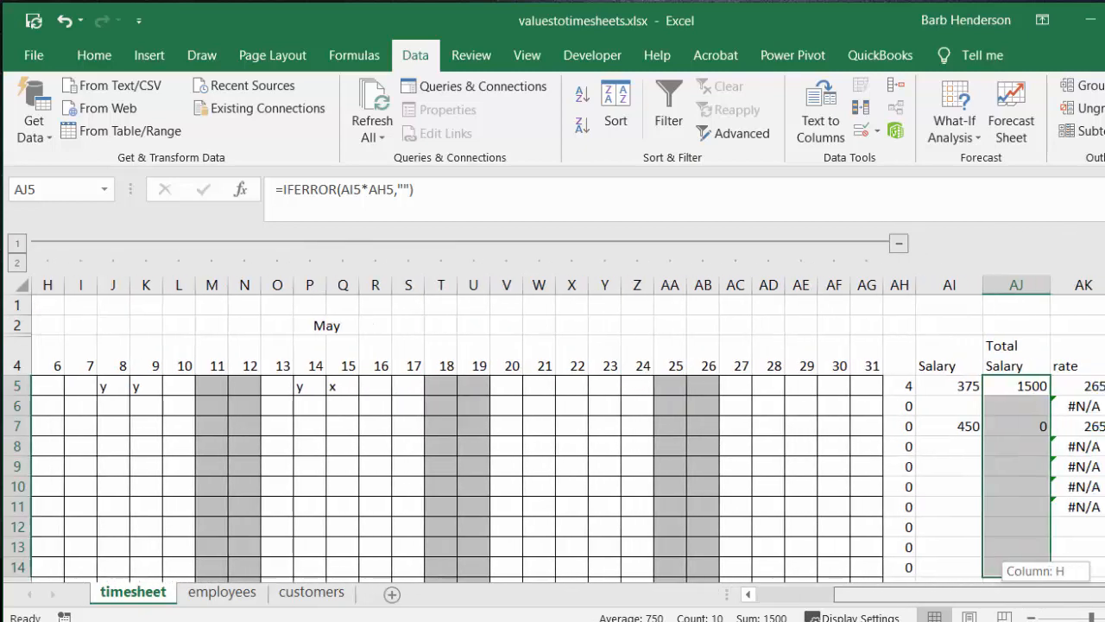
scroll(left, 3)
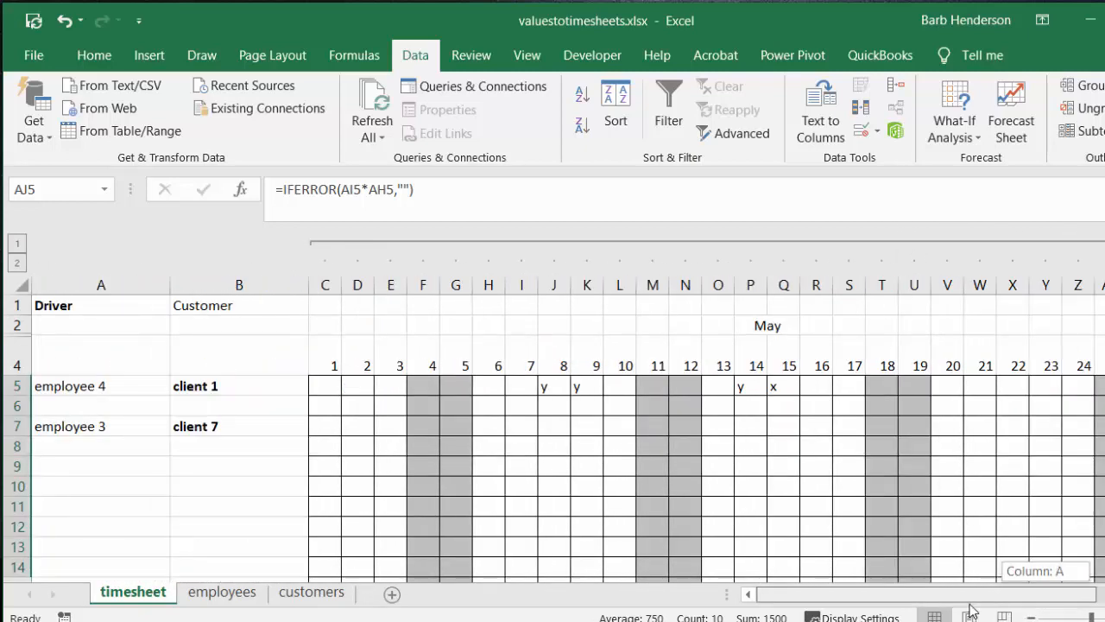